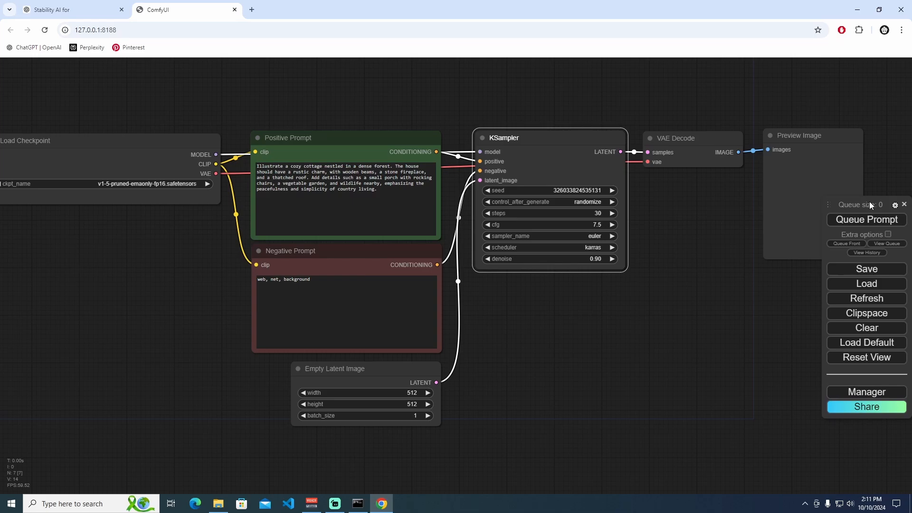
- Bring up the ComfyUI Manager menu over the default text-to-image workflow
click(866, 392)
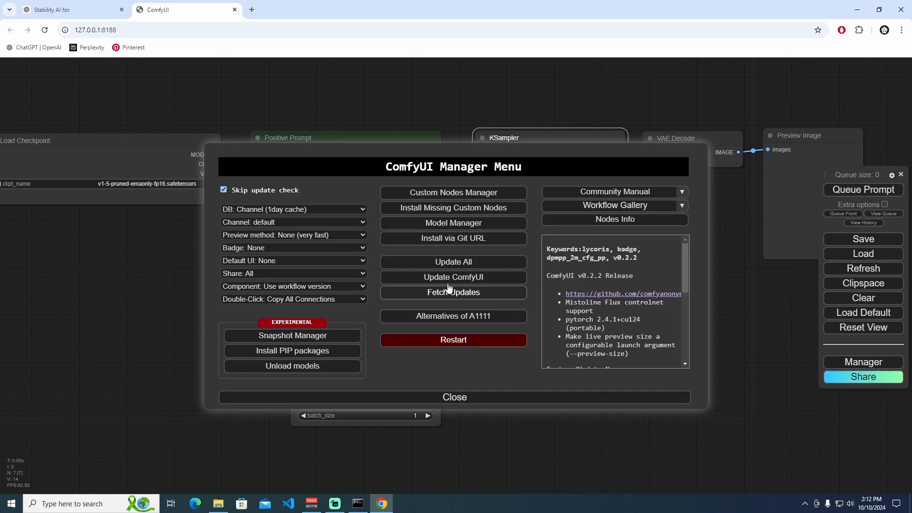
- Show the Model Manager list of external models with the installed TAESD decoder and encoder rows
click(453, 222)
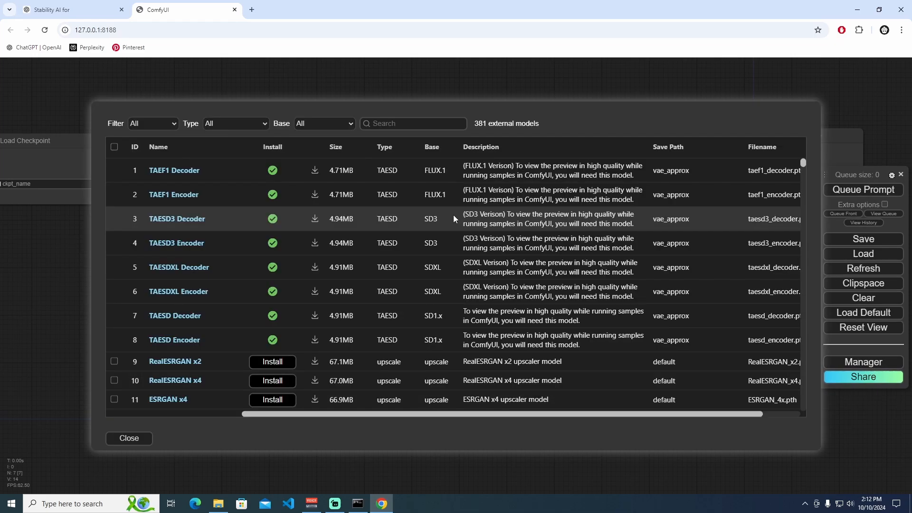
mouse_move(410, 224)
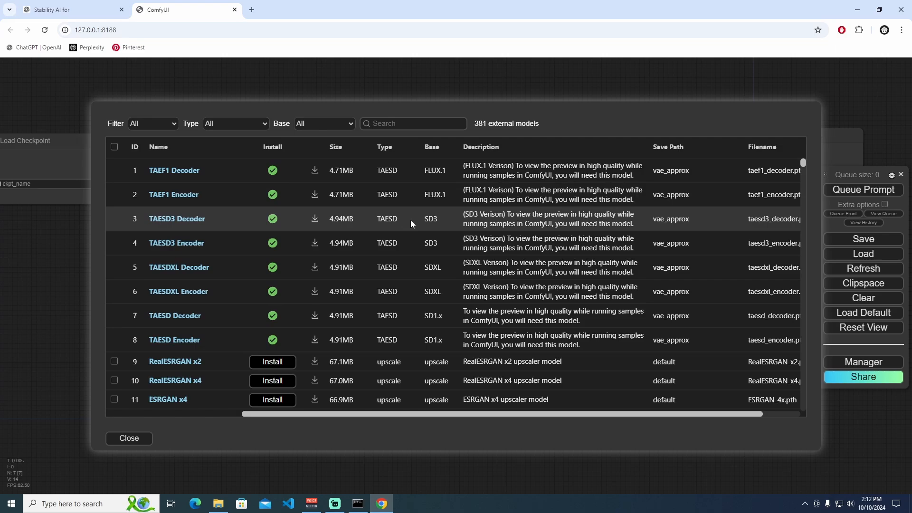
mouse_move(273, 315)
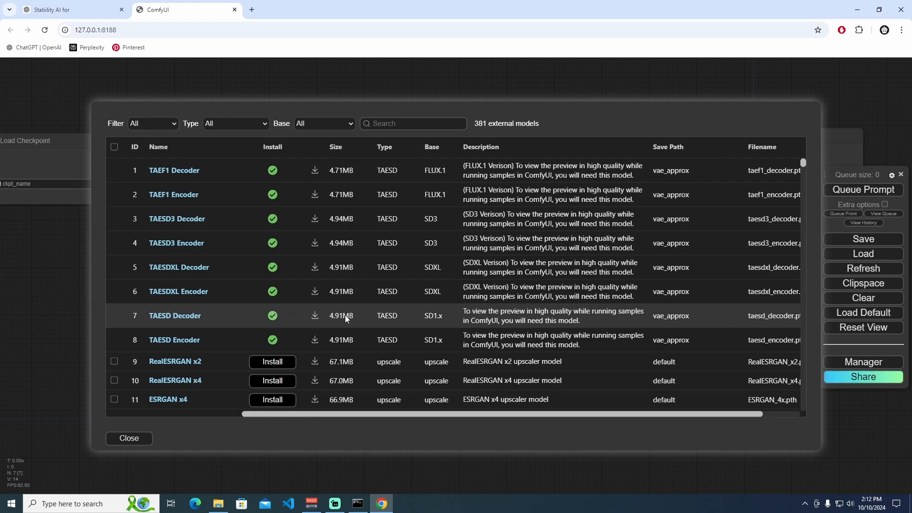
mouse_move(187, 328)
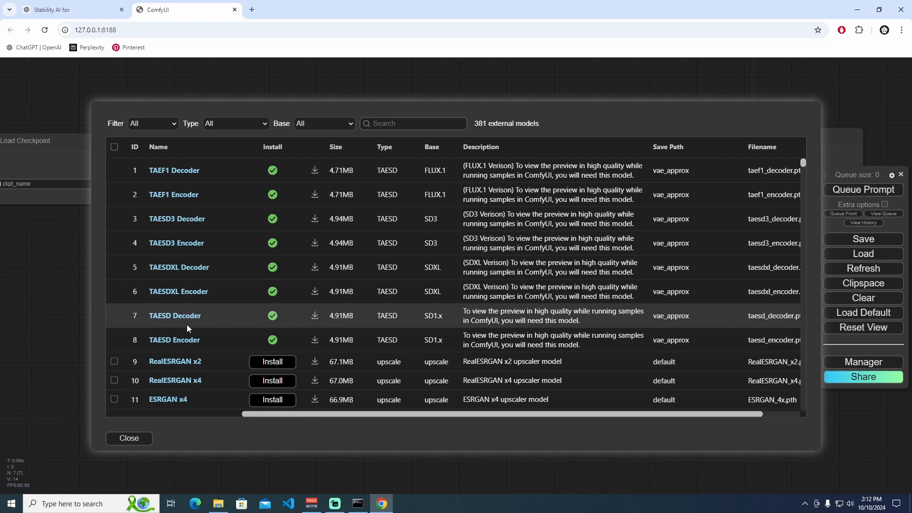
mouse_move(473, 318)
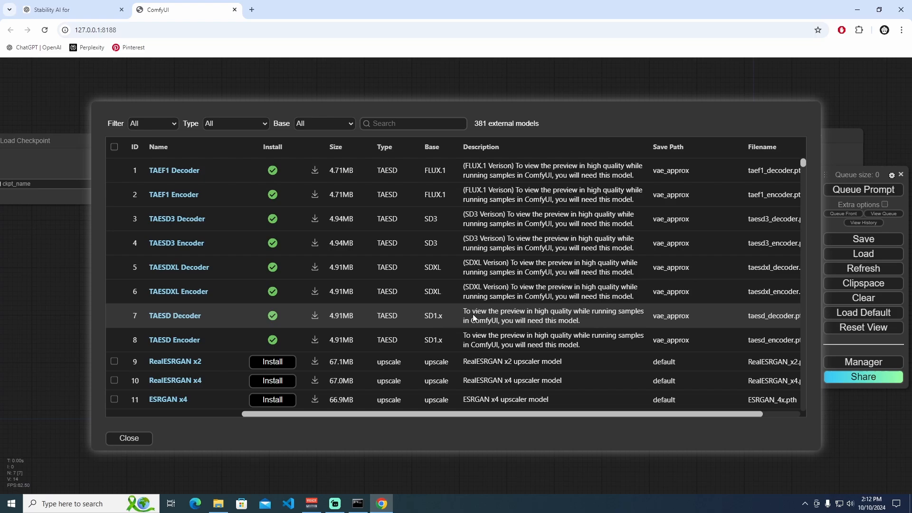
mouse_move(564, 324)
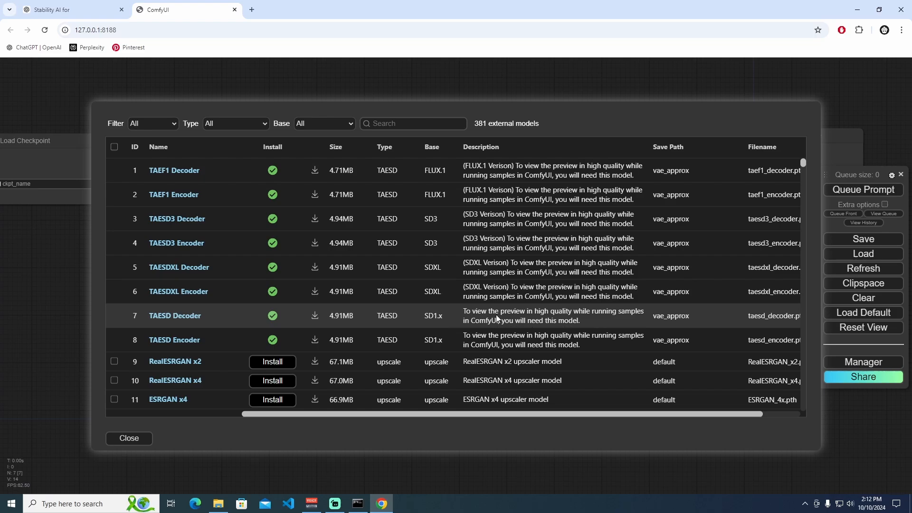
mouse_move(644, 315)
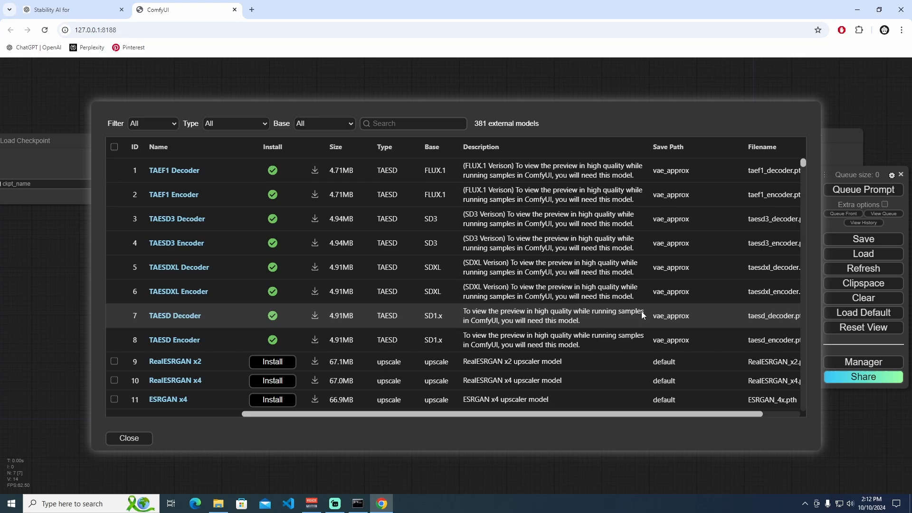
mouse_move(524, 327)
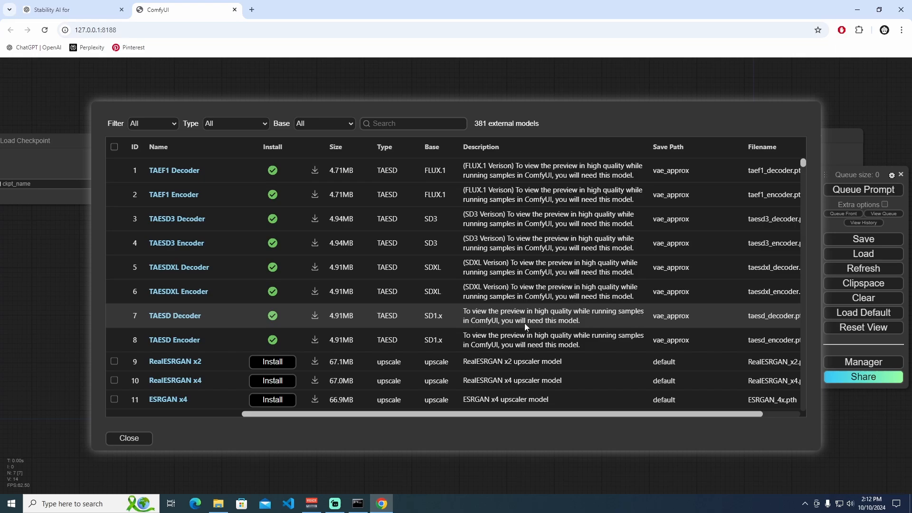
mouse_move(649, 322)
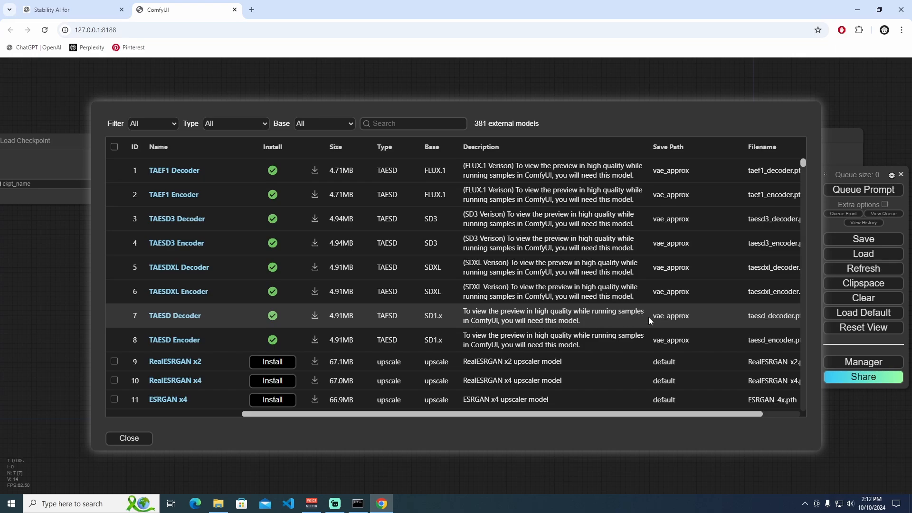
mouse_move(268, 322)
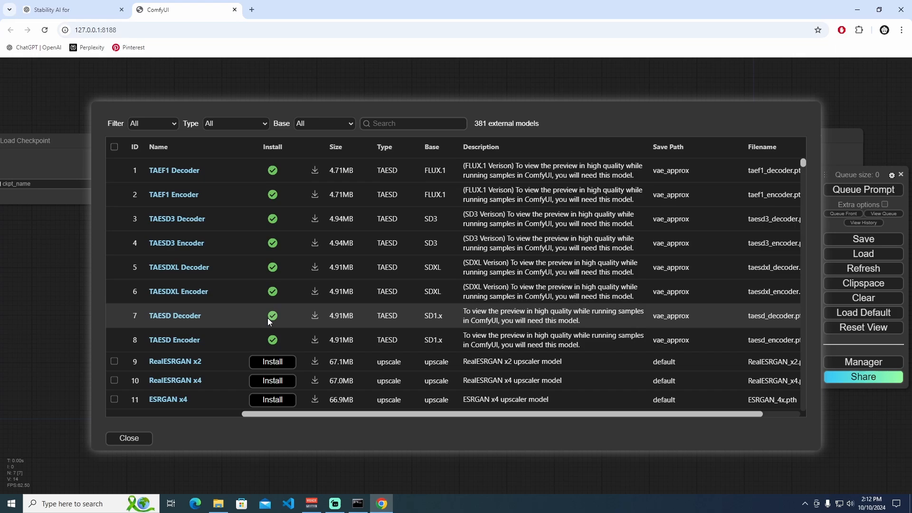
mouse_move(174, 315)
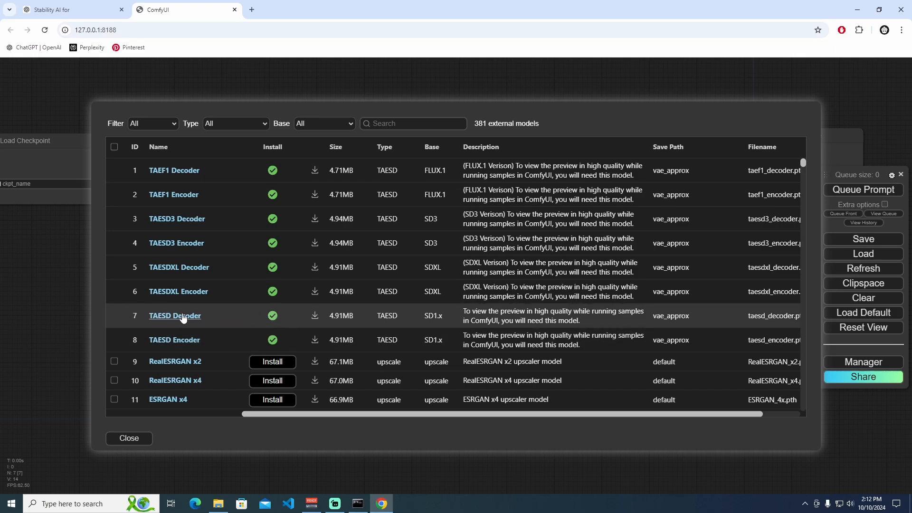
mouse_move(234, 318)
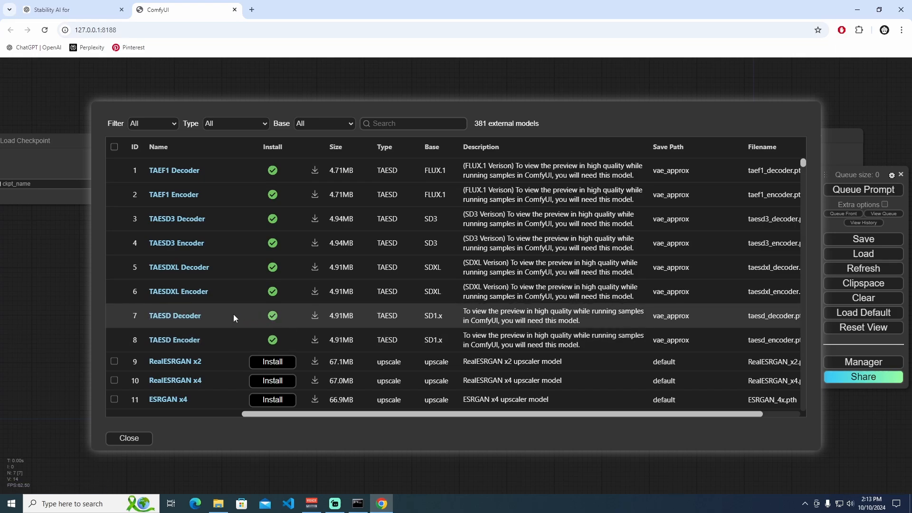
mouse_move(219, 346)
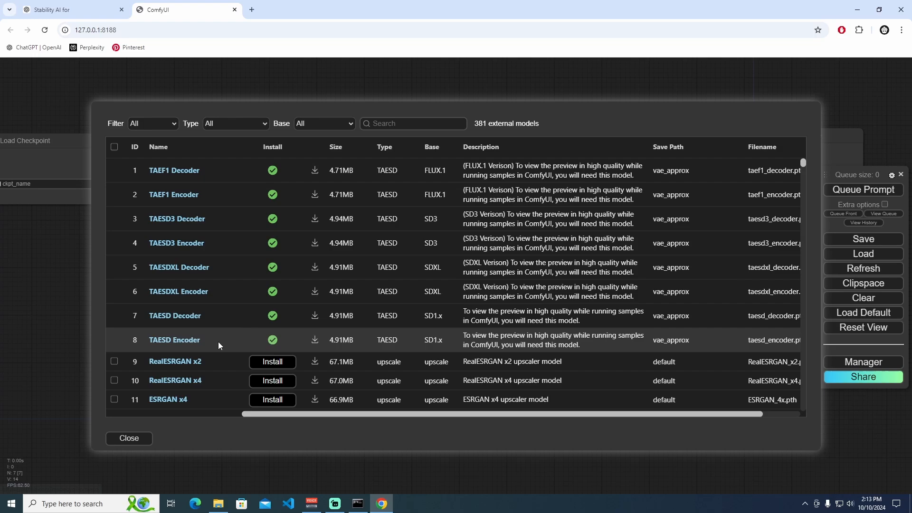
mouse_move(236, 388)
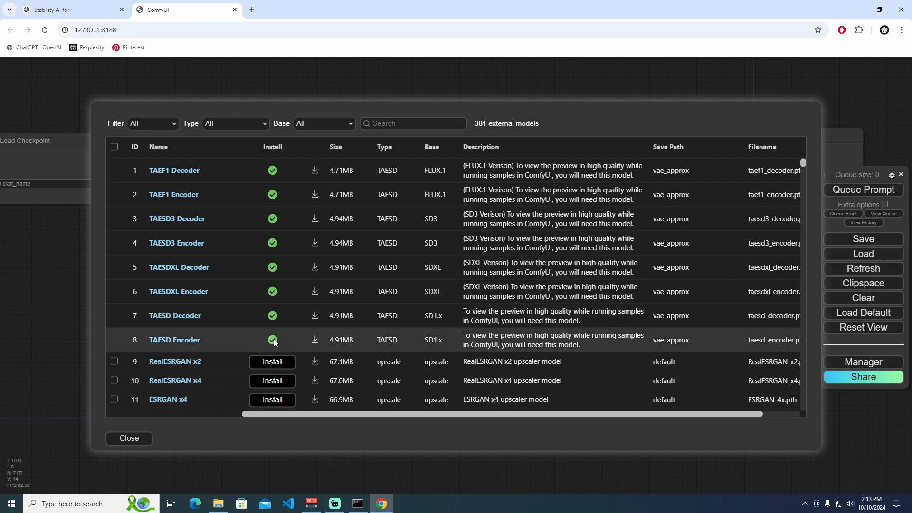
- Leave the model list, set the preview method to TAESD (slow) and return to the workflow
click(128, 438)
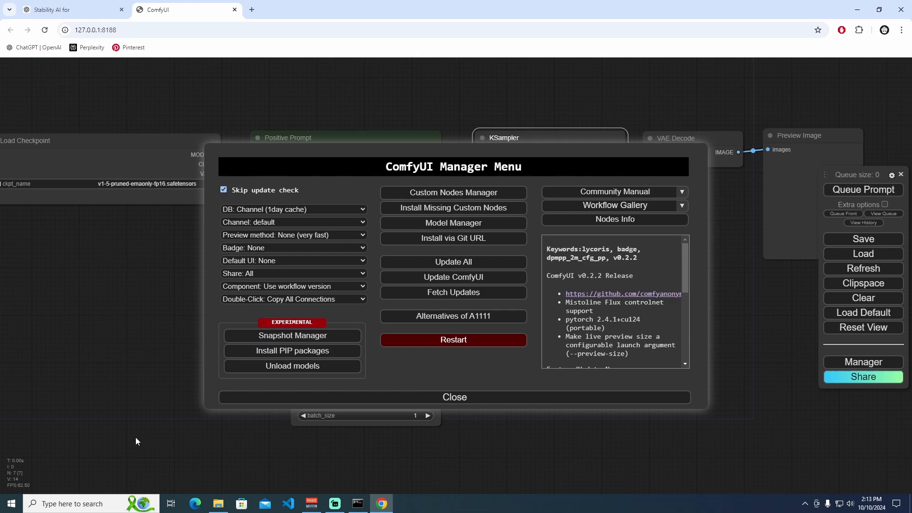
mouse_move(265, 293)
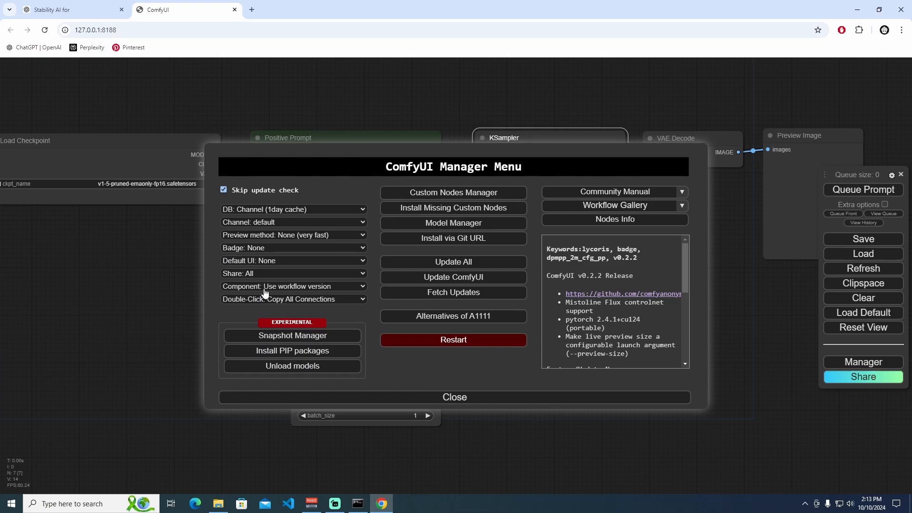
mouse_move(269, 239)
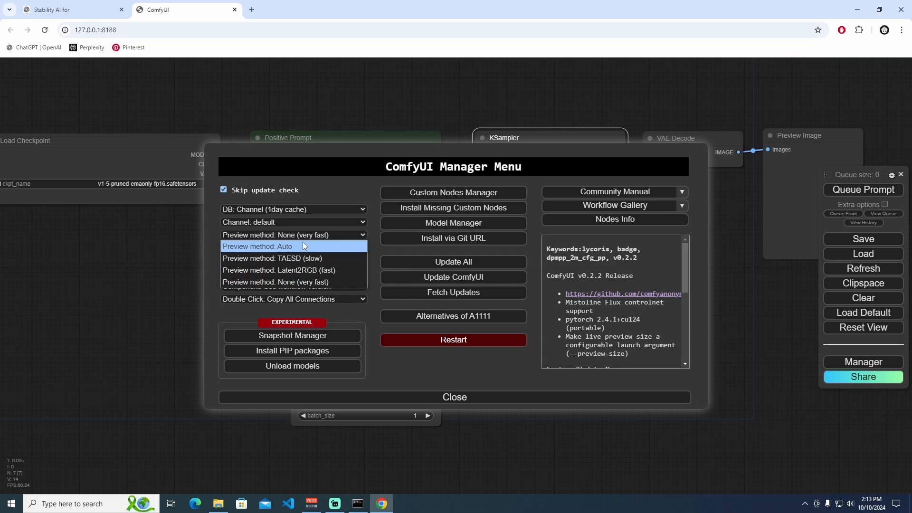
mouse_move(307, 270)
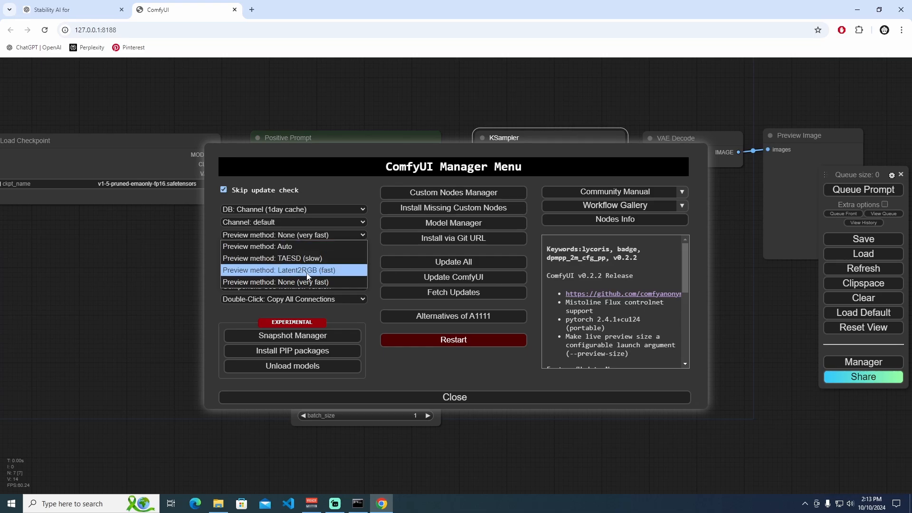
mouse_move(334, 278)
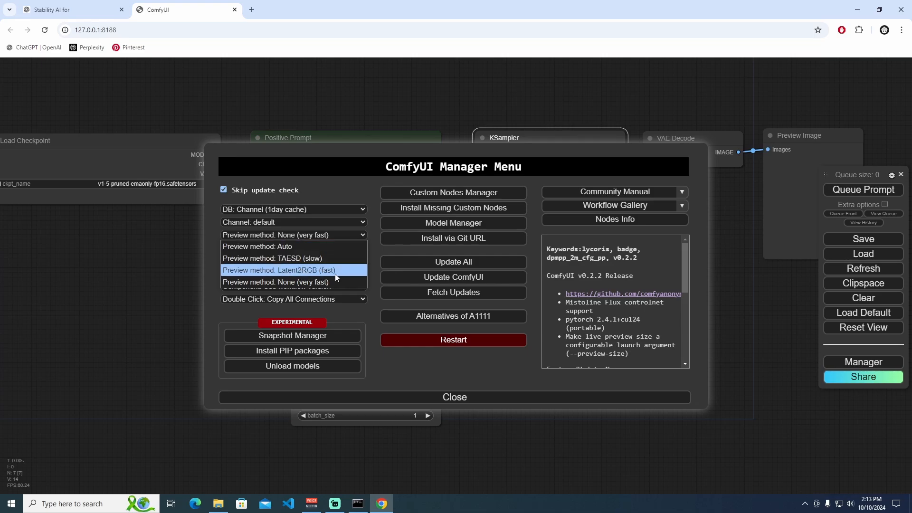
mouse_move(308, 257)
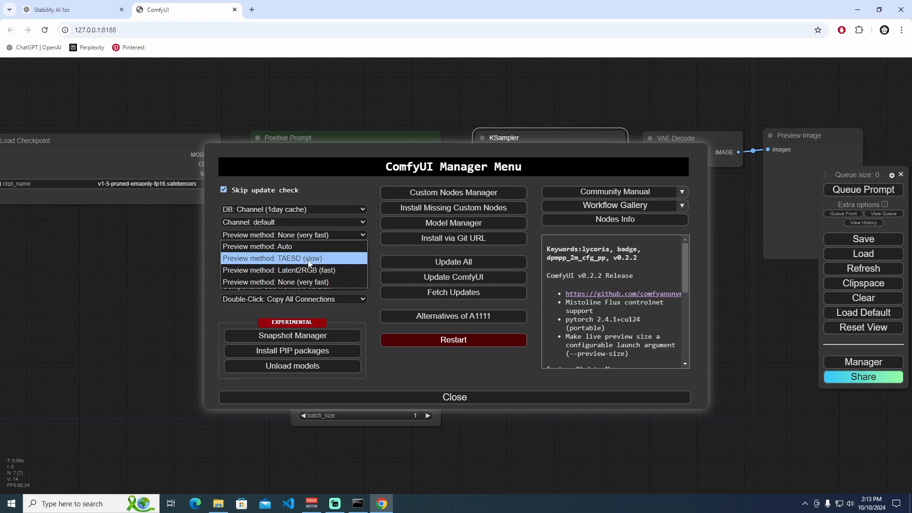
click(272, 259)
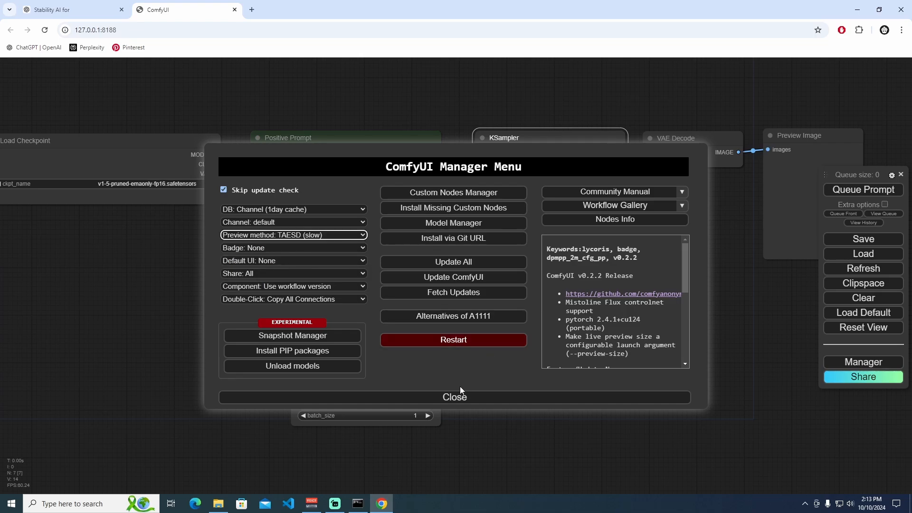
click(455, 398)
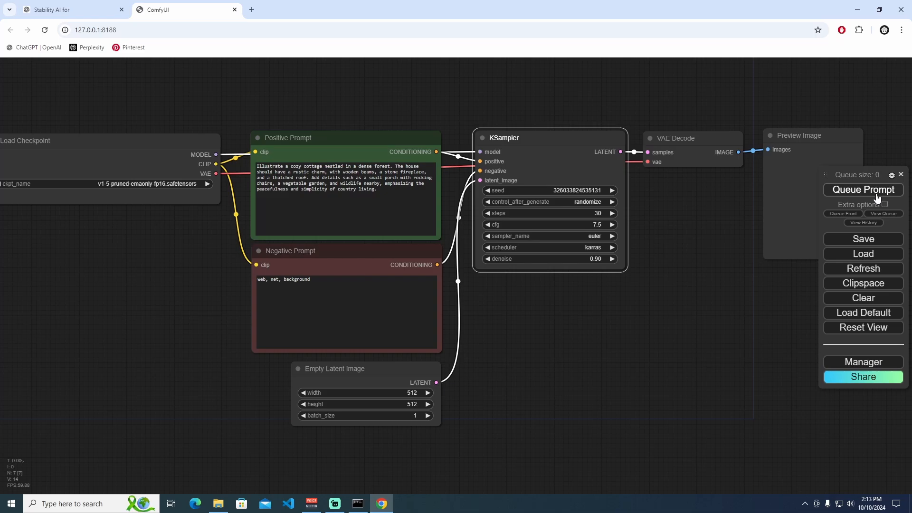
- Generate the thatched cottage at 30 steps and start entering a steps value of 20
click(863, 190)
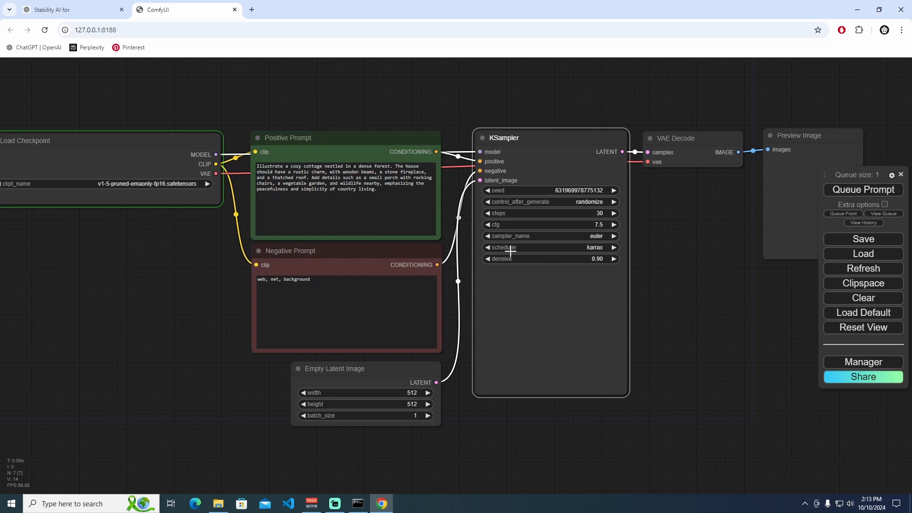
mouse_move(636, 266)
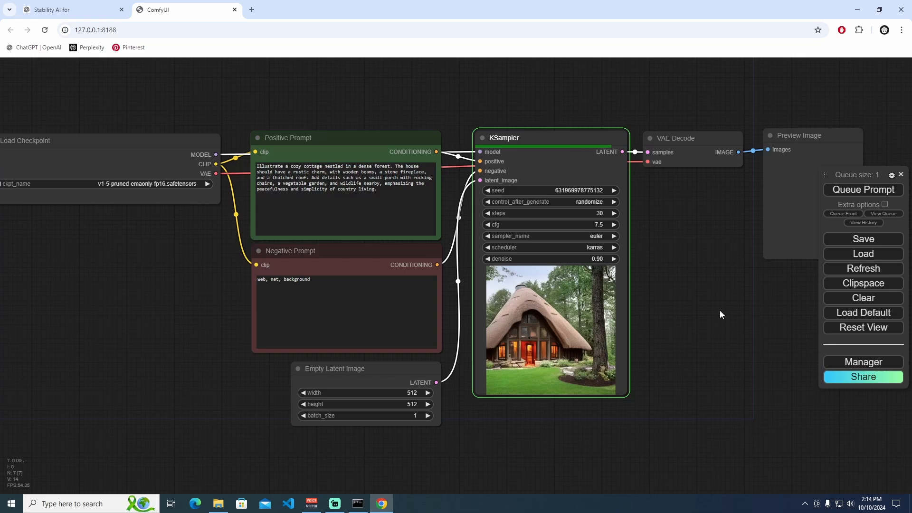
click(863, 191)
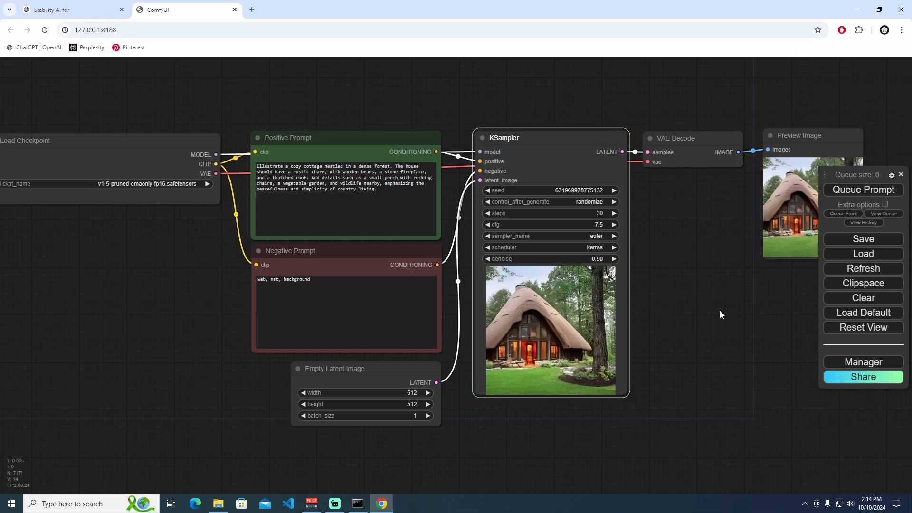
scroll(up, 3)
text(20)
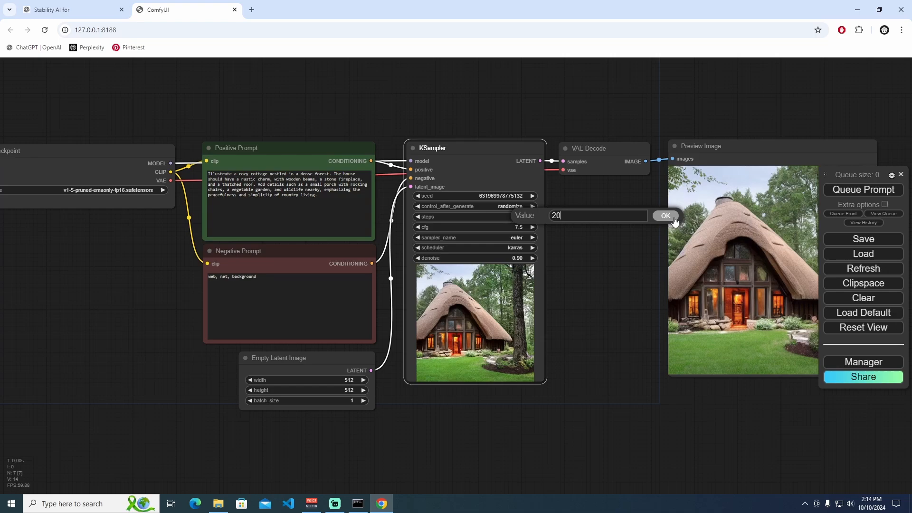
click(665, 216)
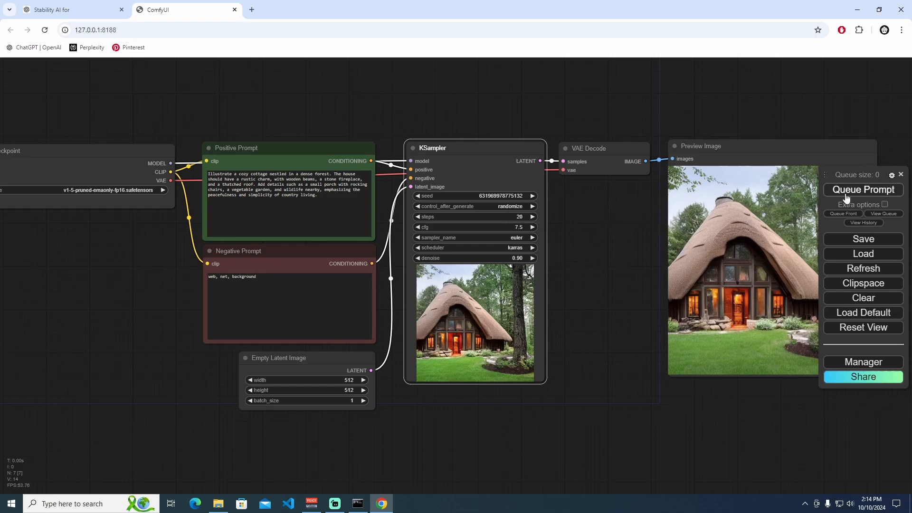
click(863, 190)
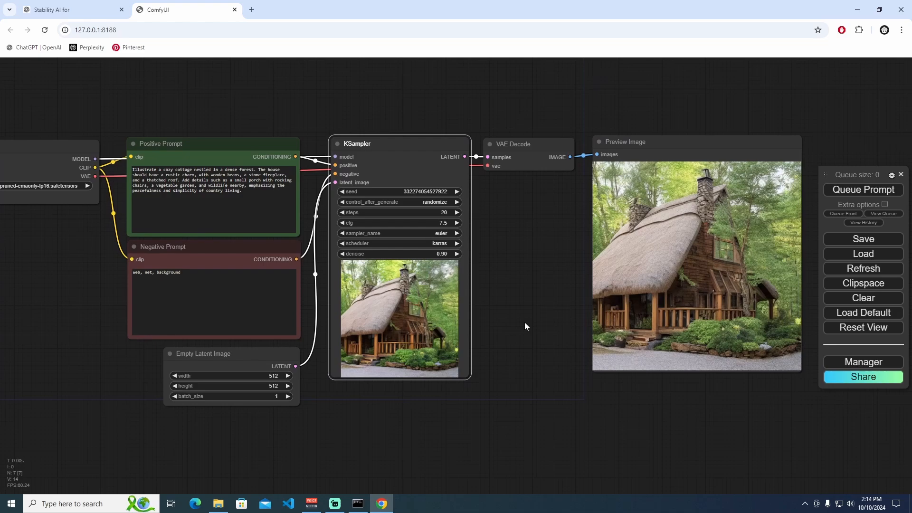
mouse_move(392, 139)
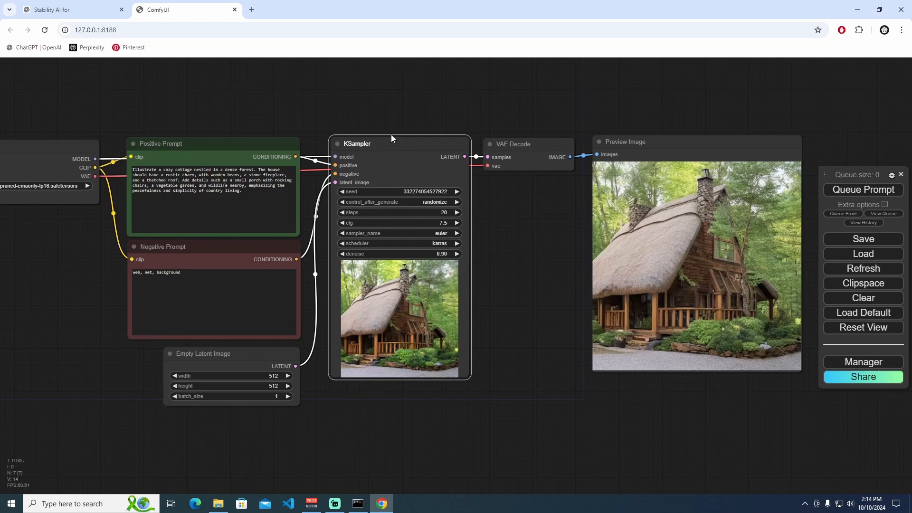
mouse_move(374, 164)
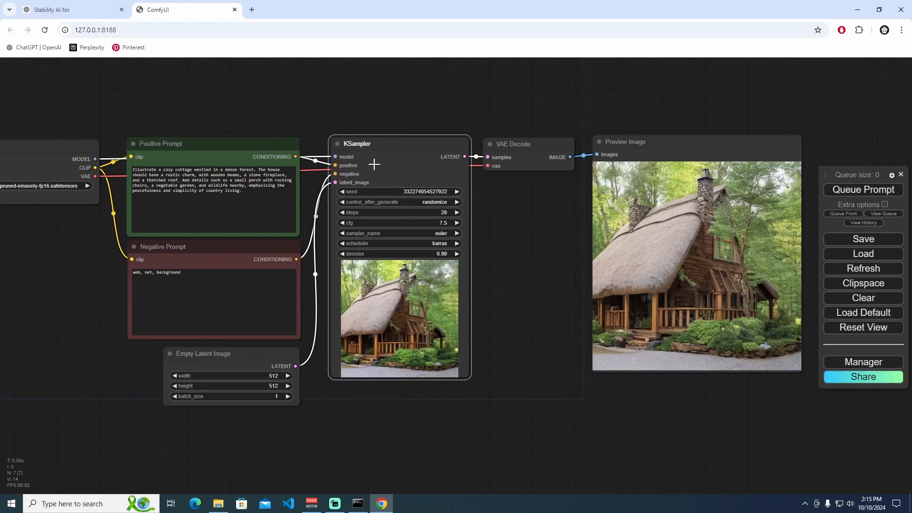
mouse_move(432, 302)
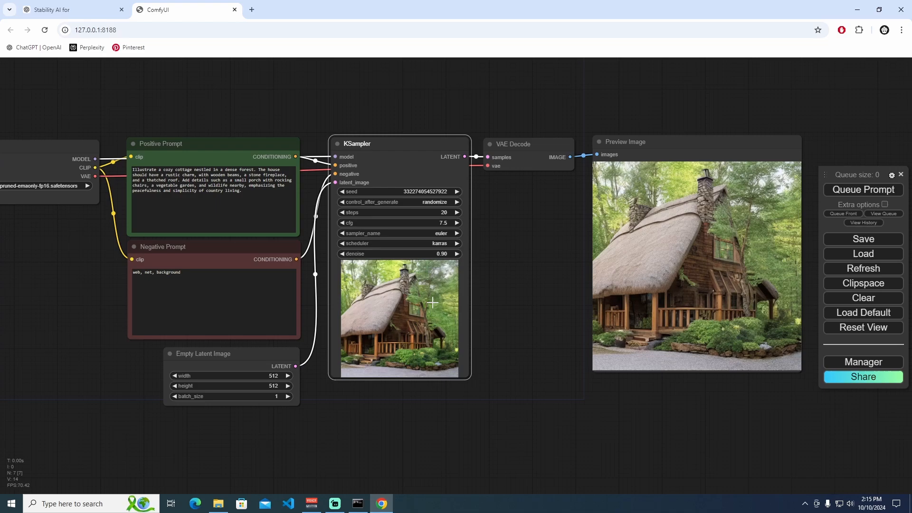
- Generate the cottage at 1 sampling step, then again at 2 steps, giving blurry red-brown output
double_click(399, 212)
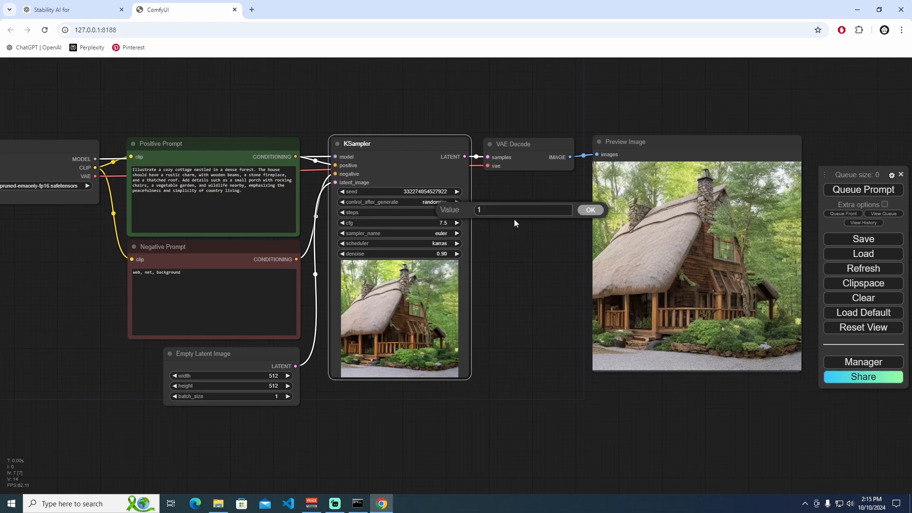
click(590, 210)
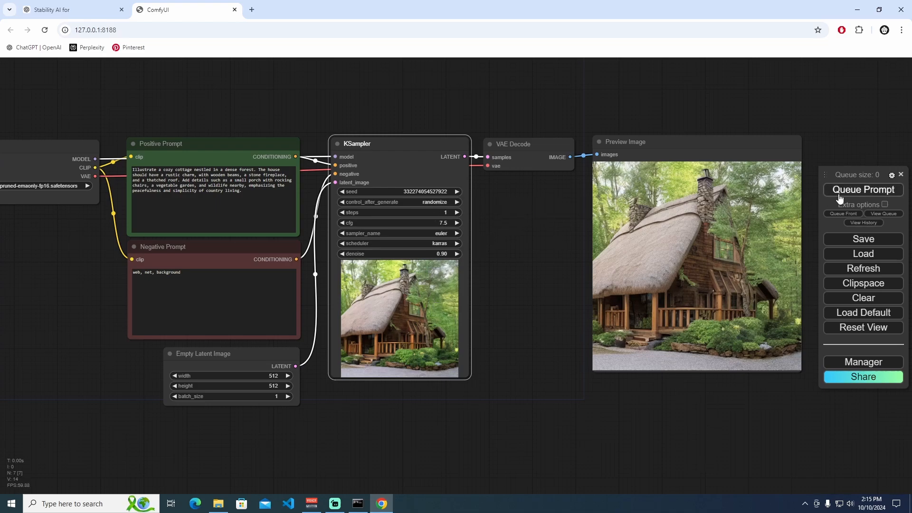
click(863, 190)
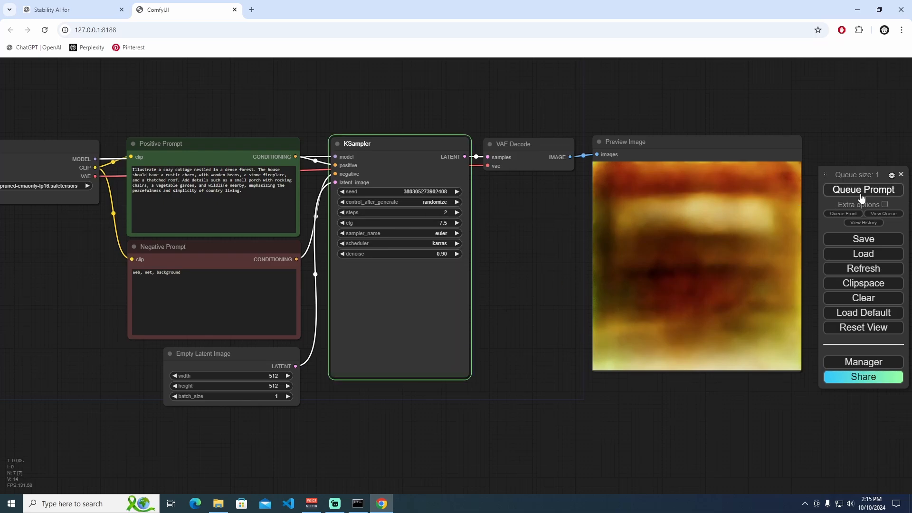
click(863, 190)
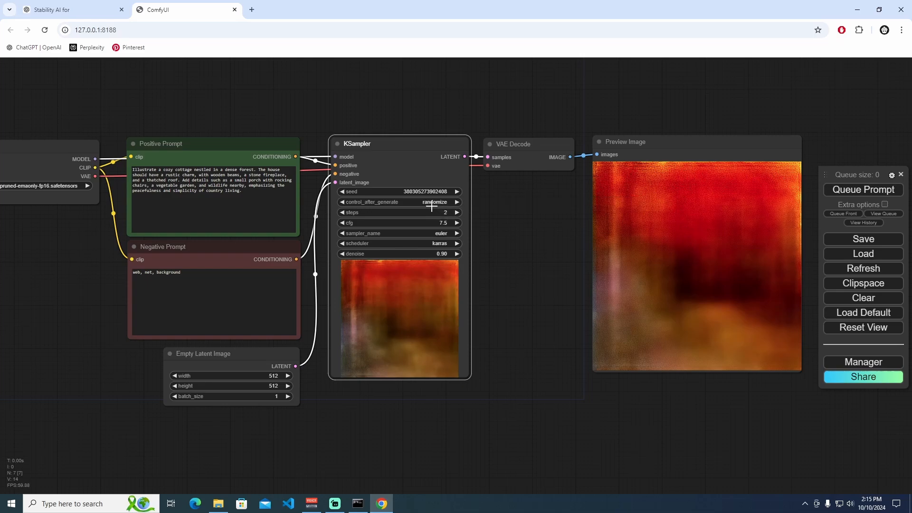
- Set control_after_generate to fixed and regenerate at 3, 4, 5 and 6 steps until a cottage appears
click(433, 201)
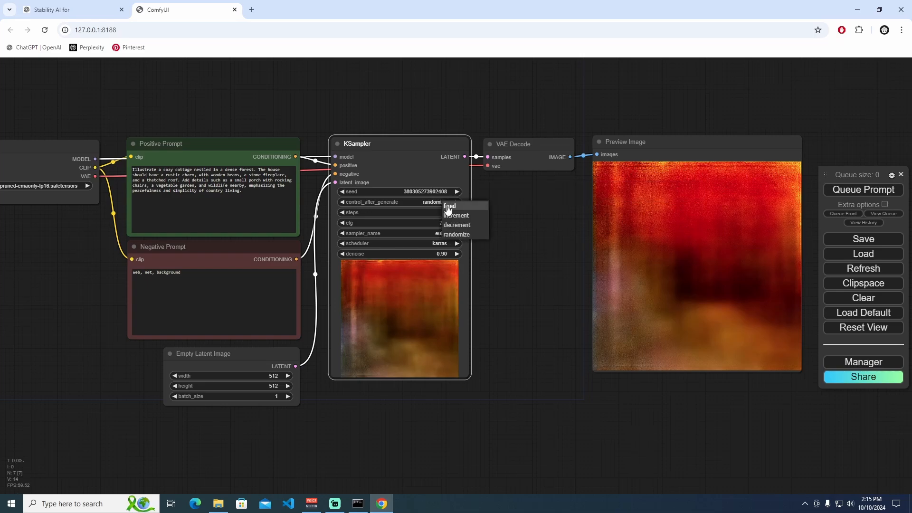
mouse_move(471, 211)
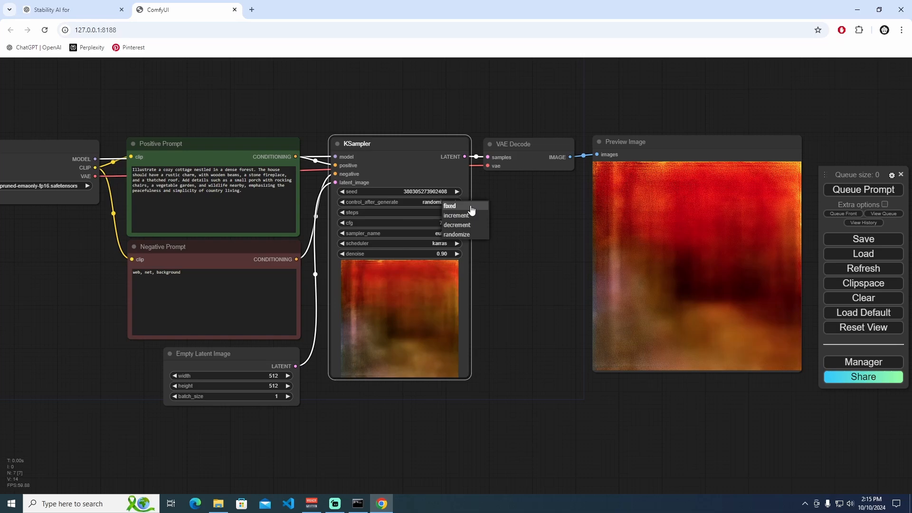
mouse_move(456, 215)
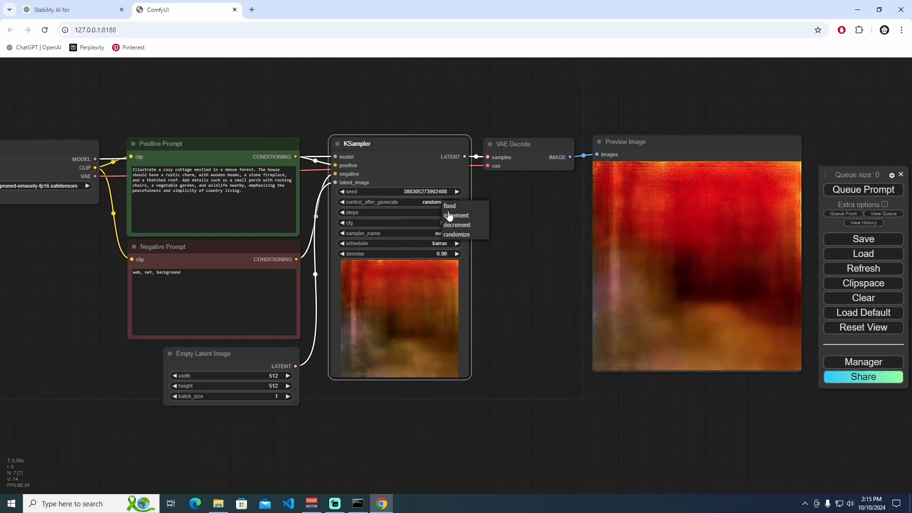
mouse_move(473, 227)
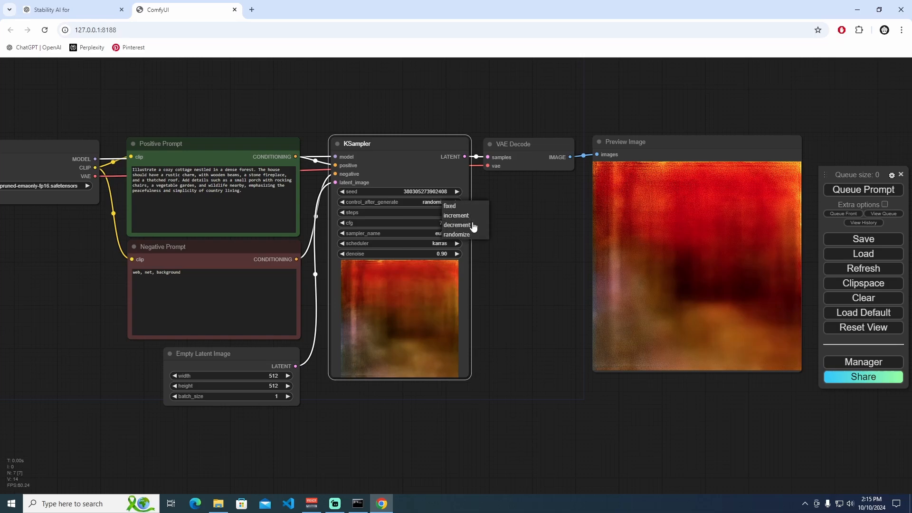
click(450, 206)
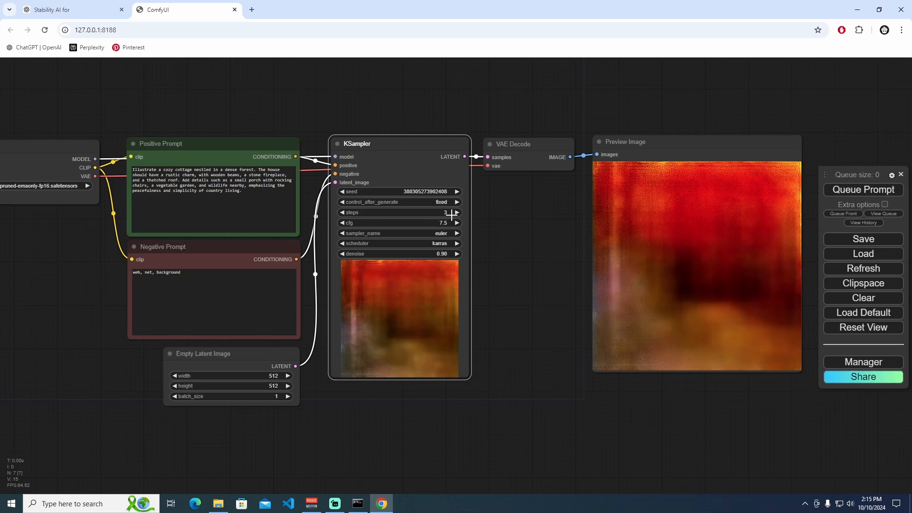
click(341, 211)
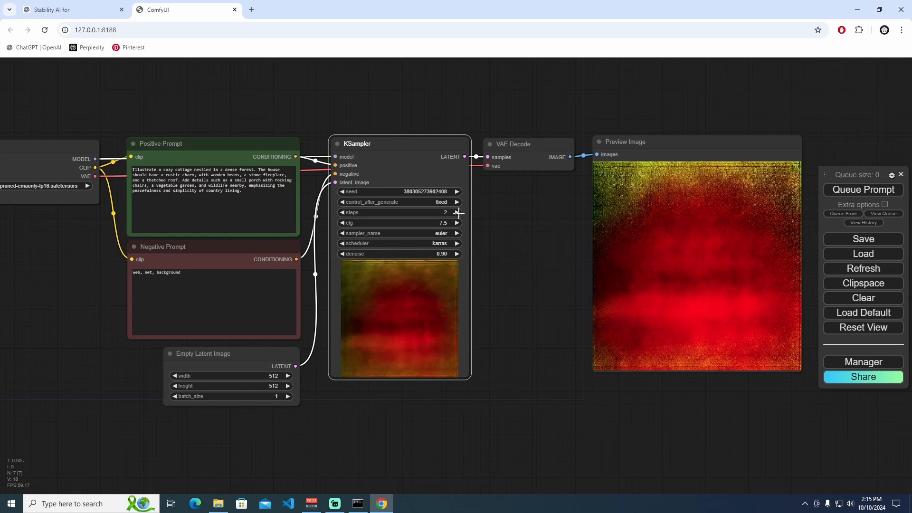
click(457, 212)
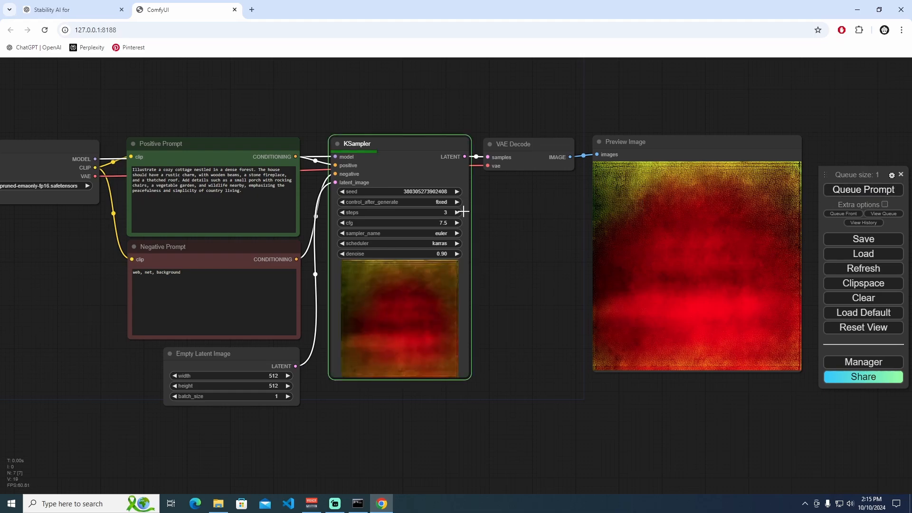
click(863, 190)
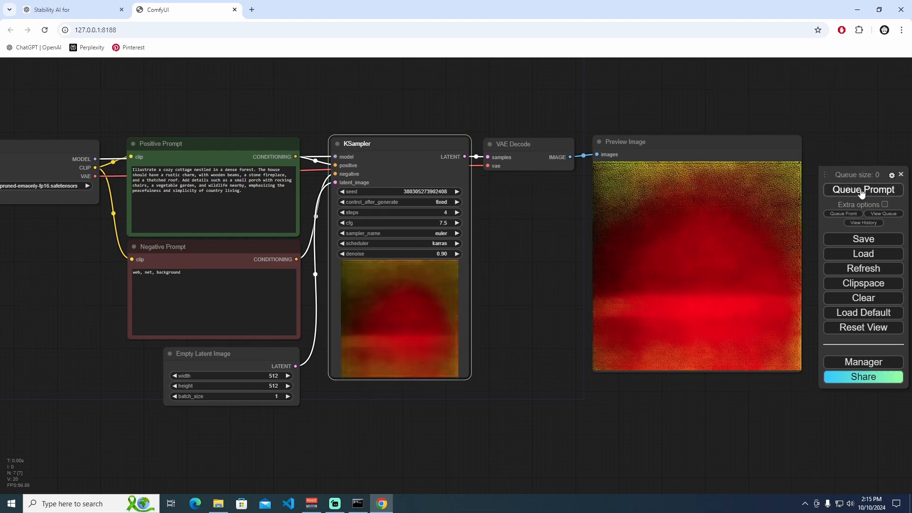
click(863, 190)
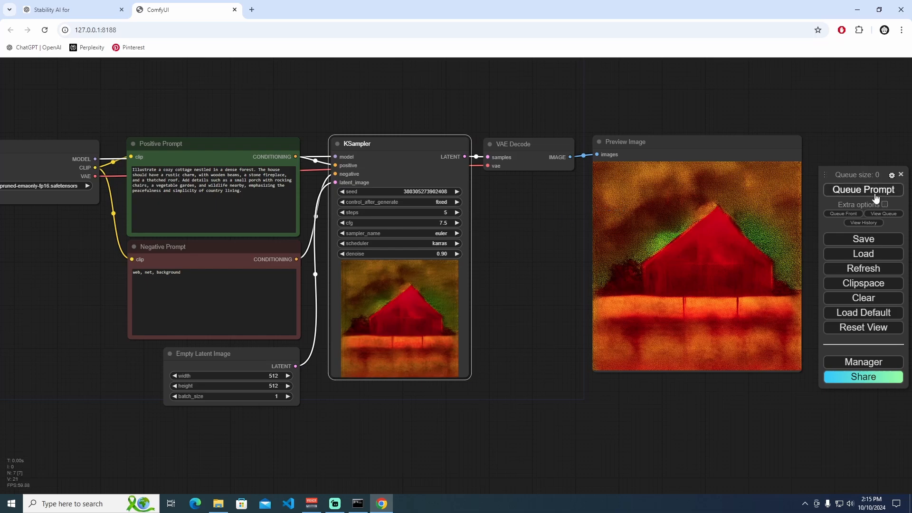
click(863, 190)
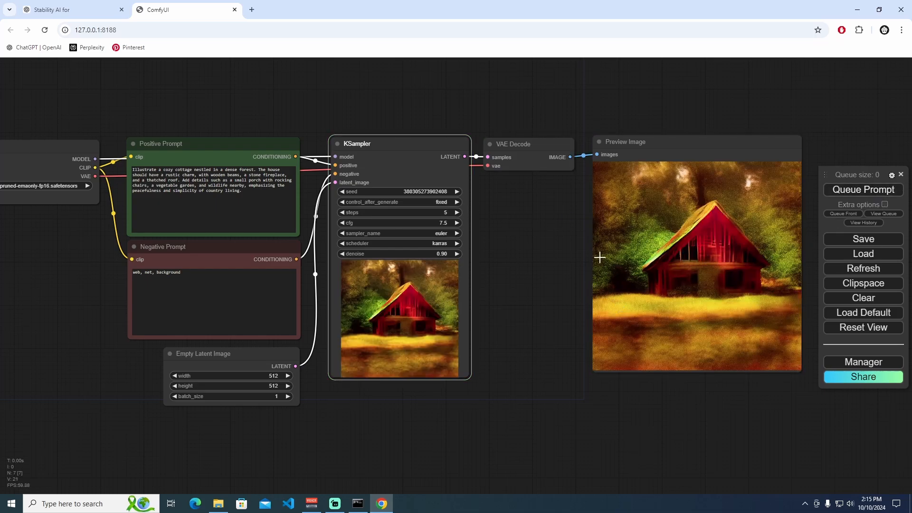
click(863, 190)
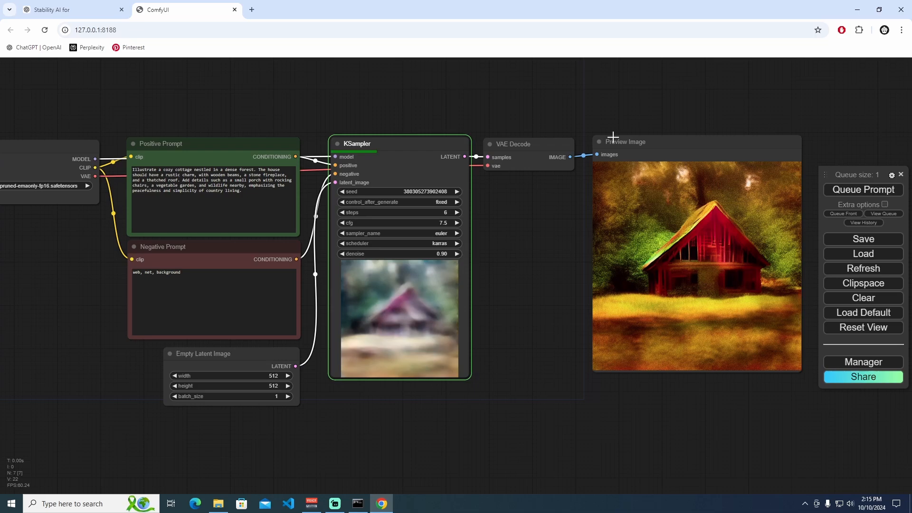
click(863, 190)
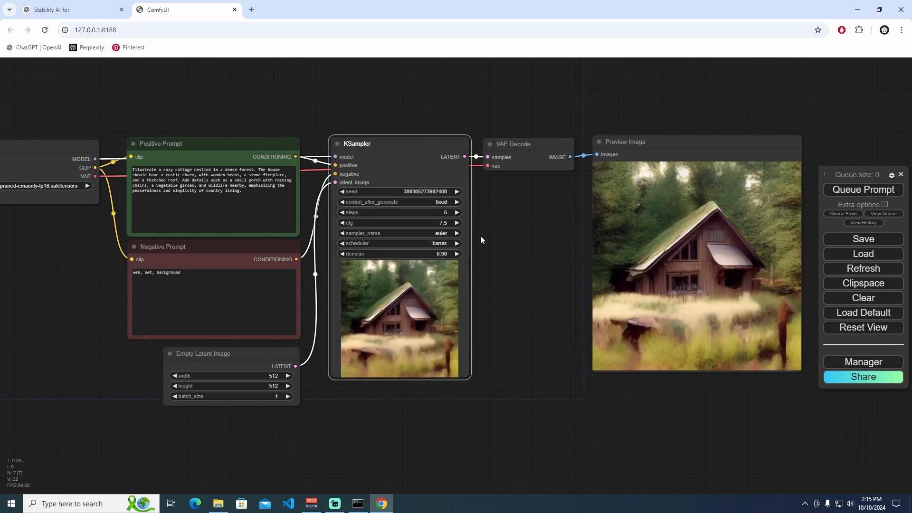
mouse_move(399, 237)
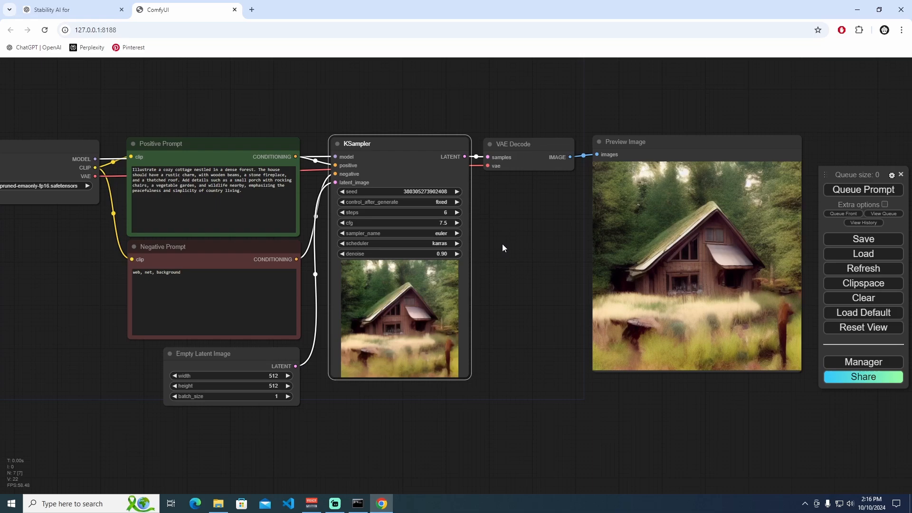
mouse_move(390, 219)
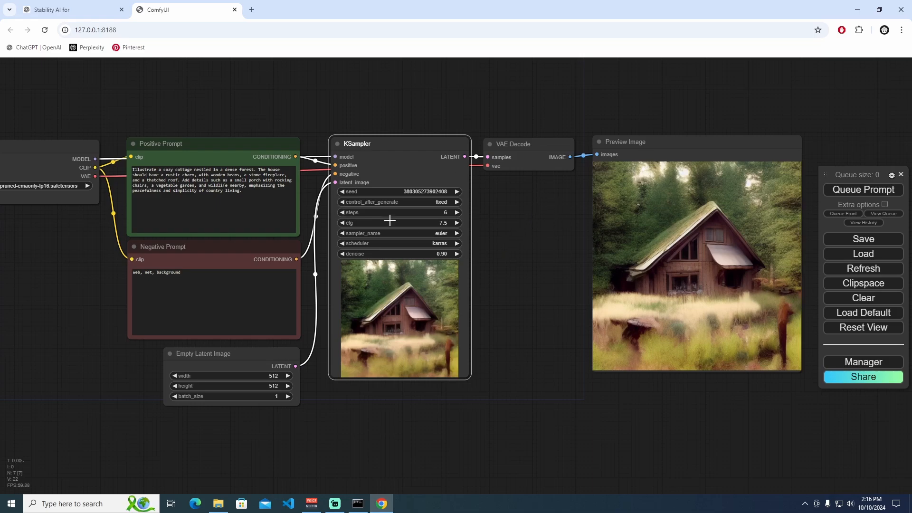
mouse_move(416, 211)
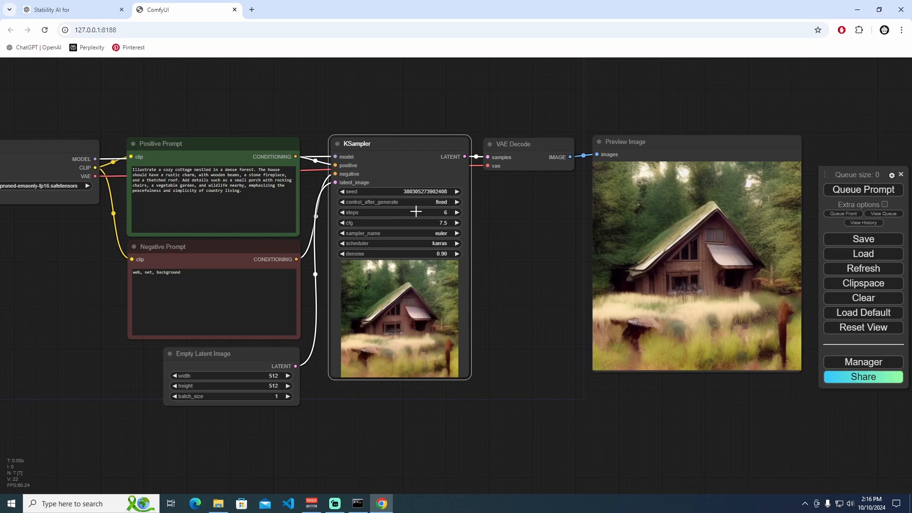
- Drop the KSampler steps back to 1 with the 6-step cottage still displayed
click(342, 212)
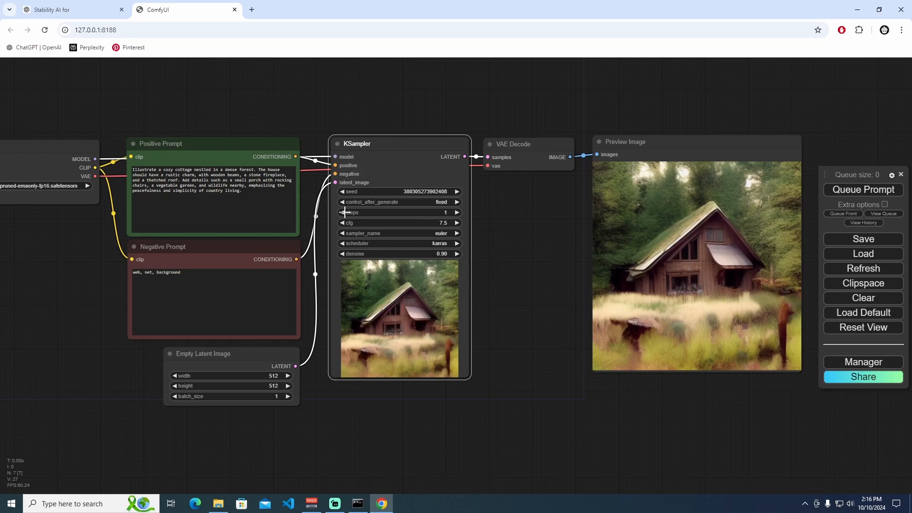
mouse_move(403, 225)
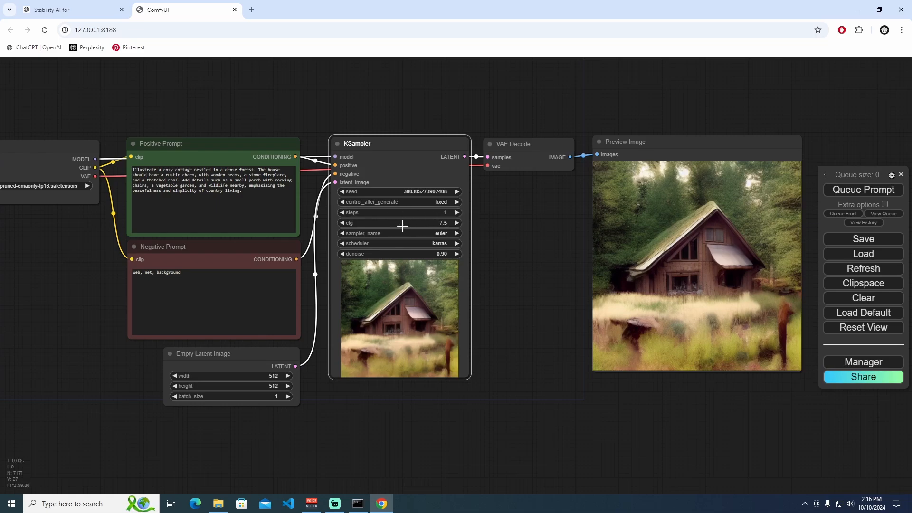
mouse_move(445, 243)
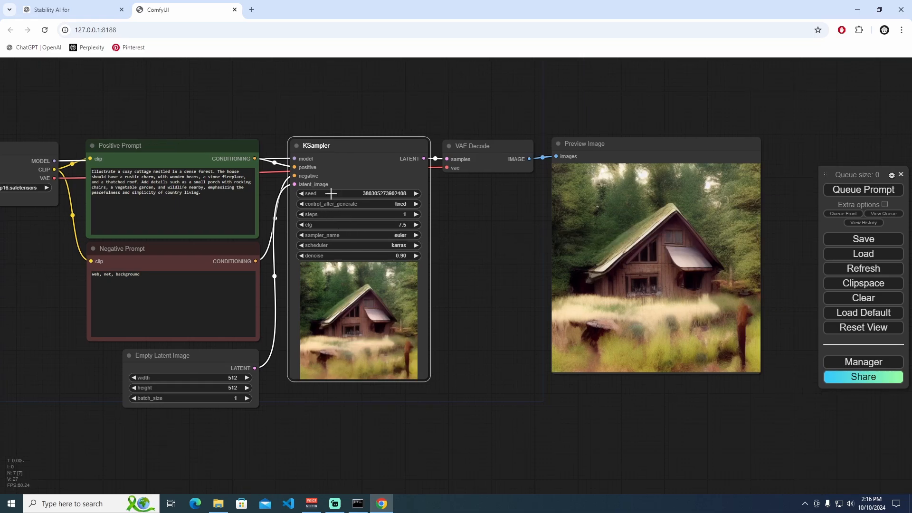
mouse_move(353, 319)
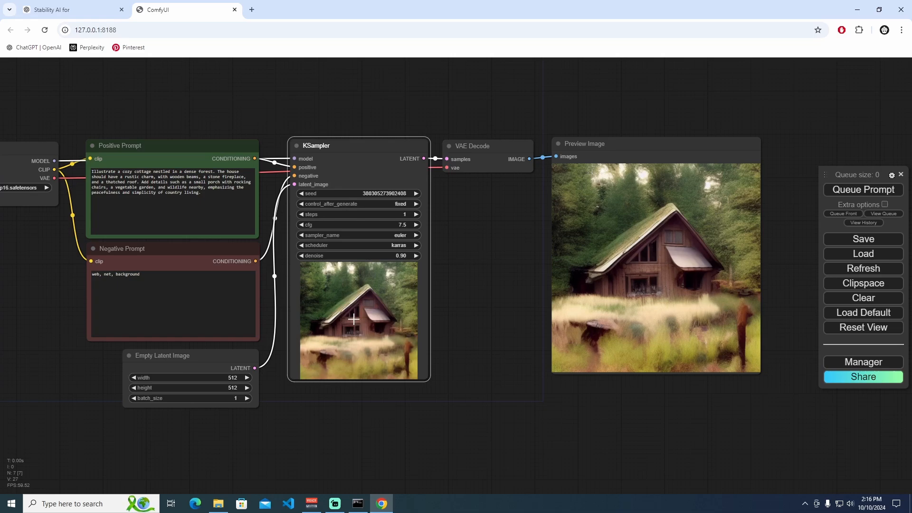
mouse_move(327, 286)
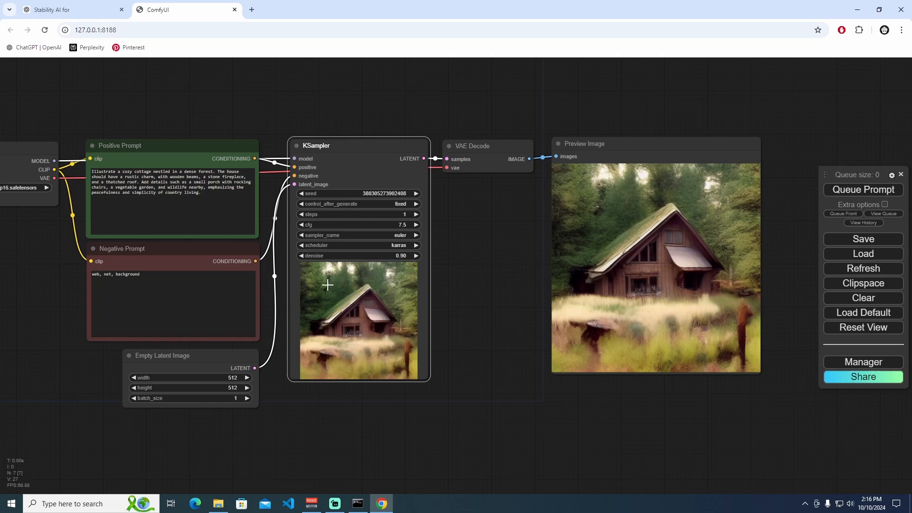
mouse_move(522, 319)
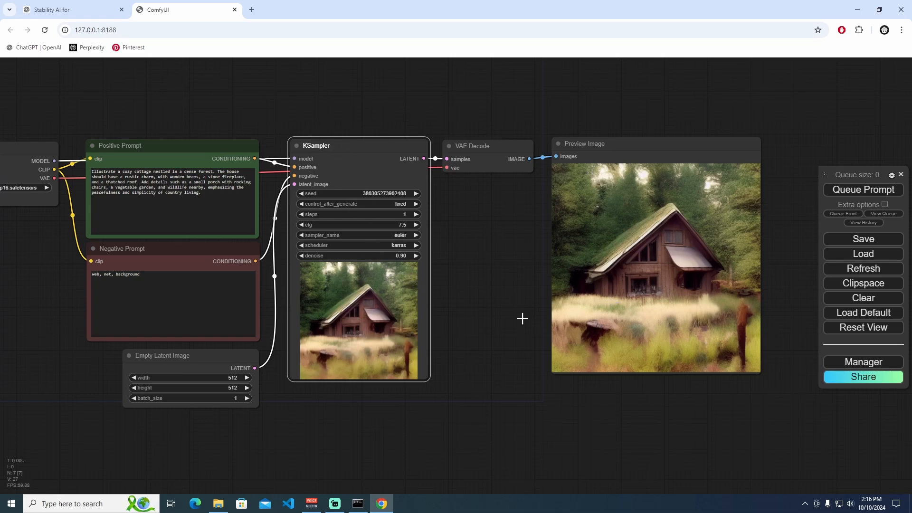
mouse_move(408, 205)
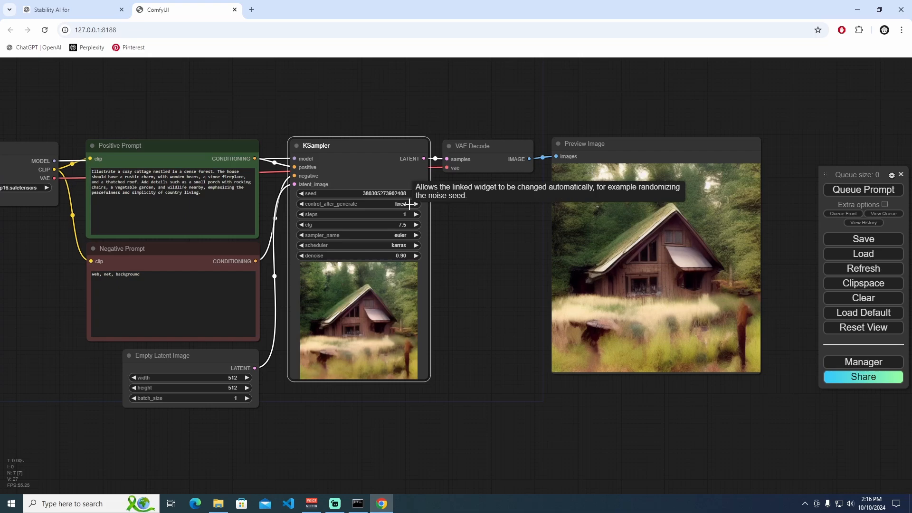
mouse_move(401, 203)
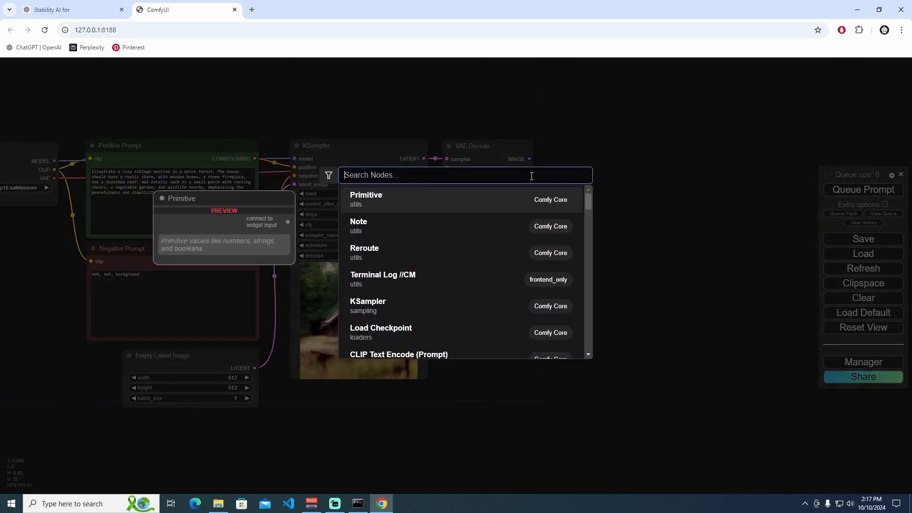
- Add a Save Image node via the 'save' search and feed it the VAE Decode image output
text(save)
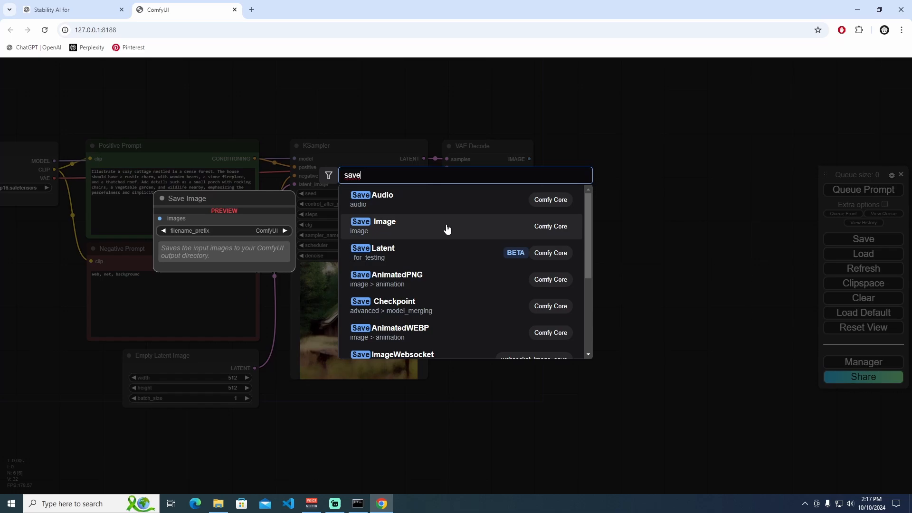
click(384, 226)
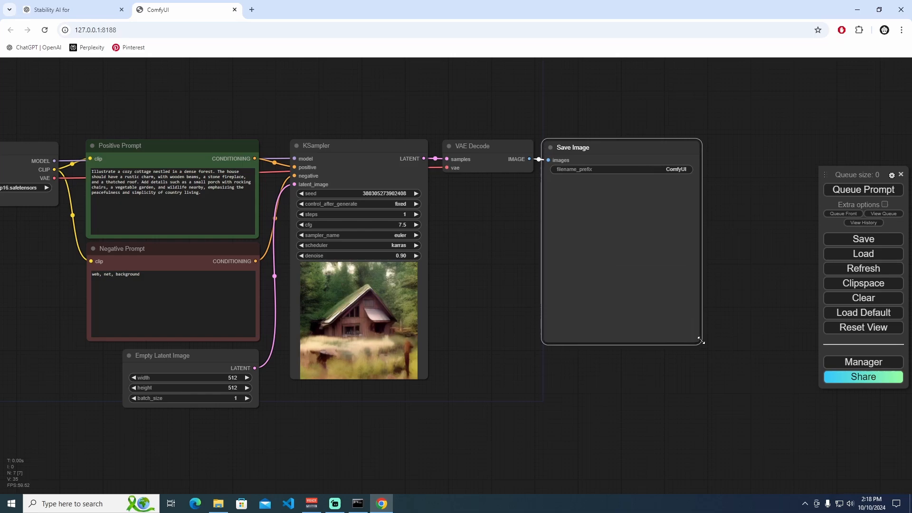
click(218, 504)
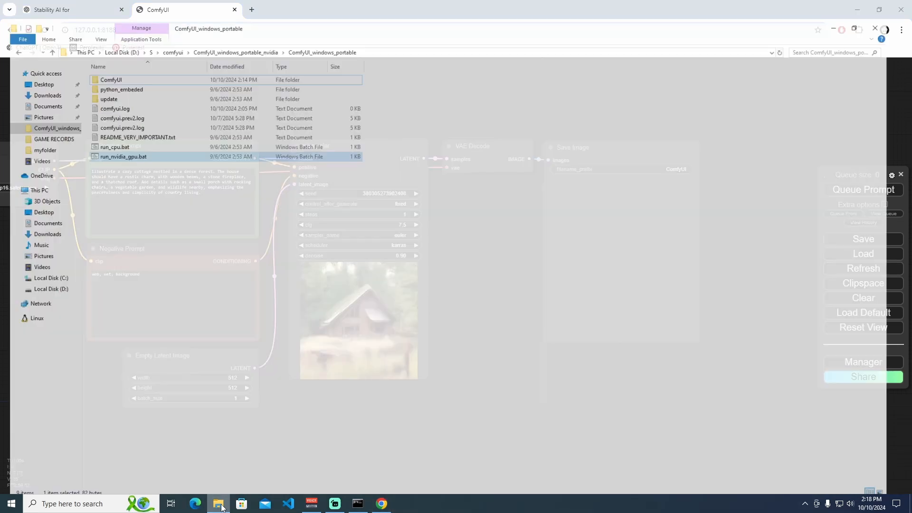
- View the six saved PNGs in ComfyUI's output folder, then return to the workflow
double_click(111, 80)
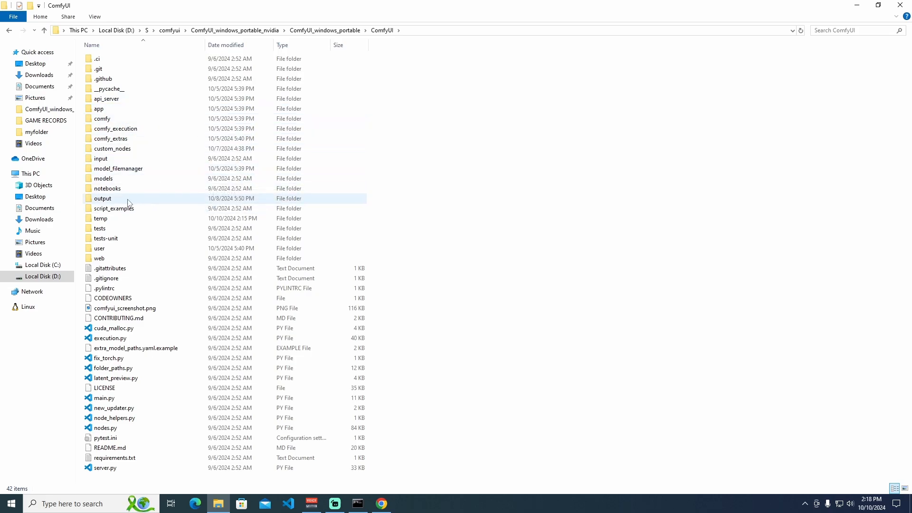
double_click(103, 199)
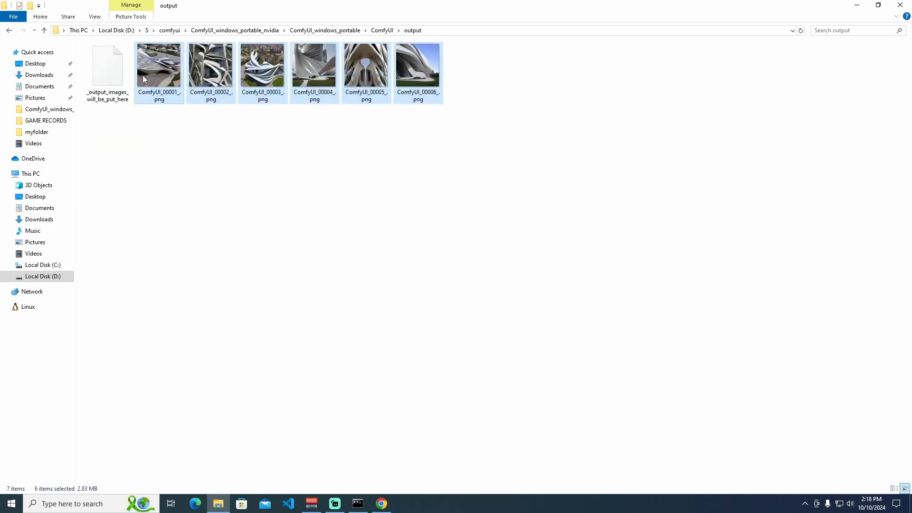
click(381, 503)
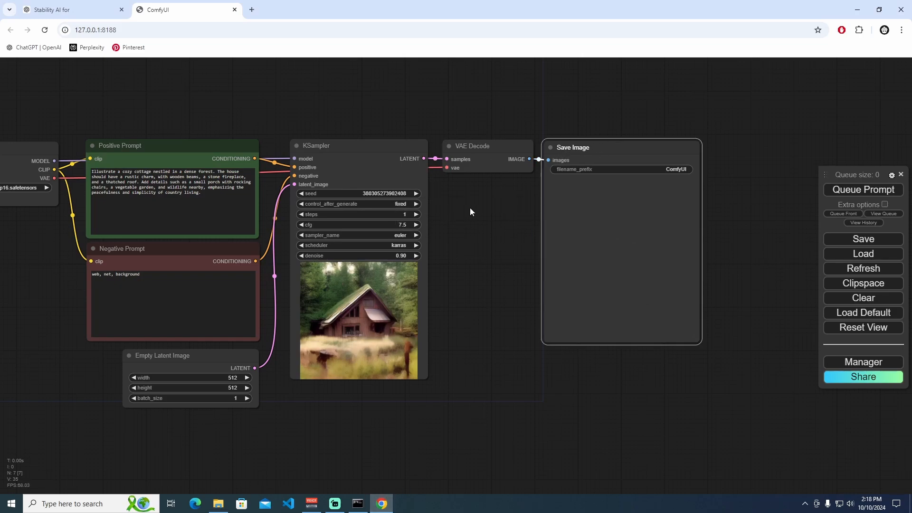
mouse_move(399, 211)
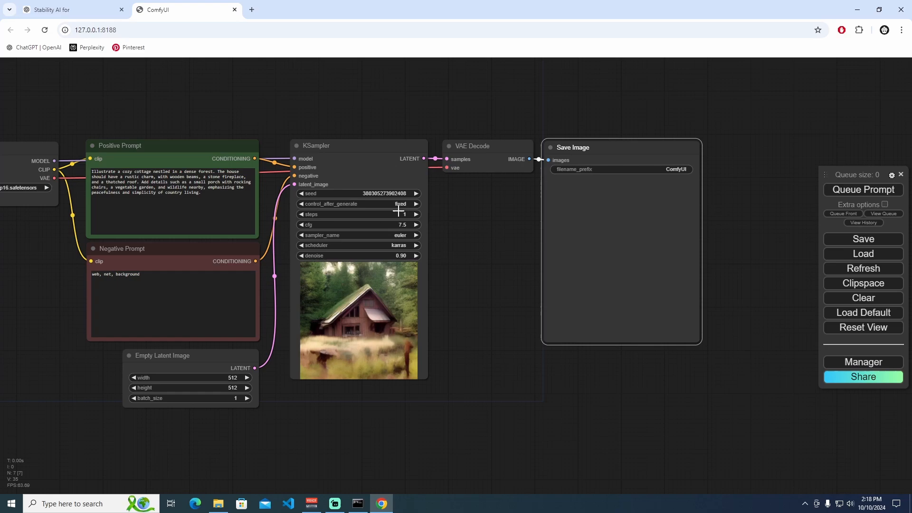
mouse_move(384, 225)
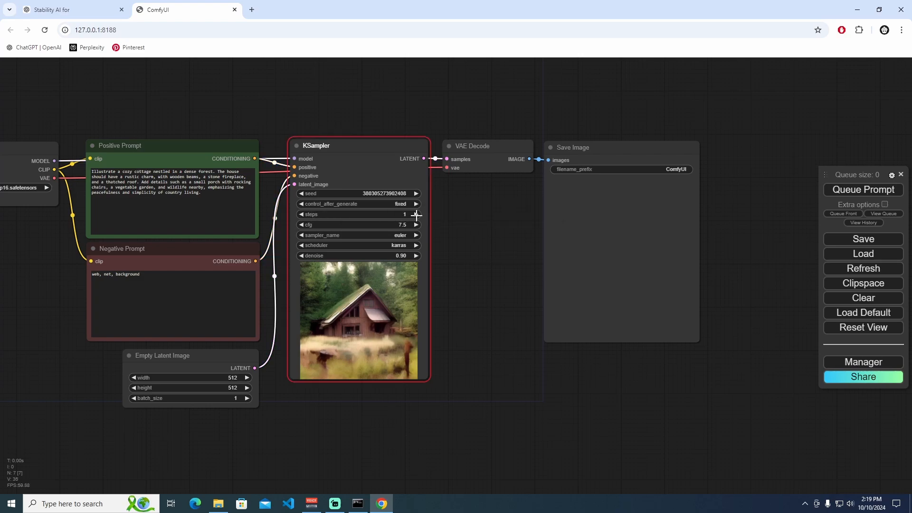
mouse_move(404, 213)
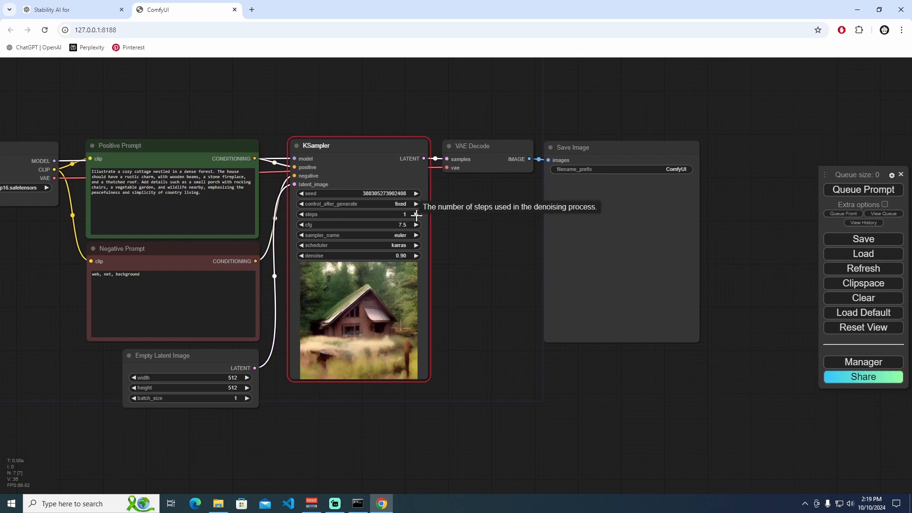
- Regenerate the fixed-seed cottage from 1 step upward, queueing runs at around 10 and 12 steps
click(863, 190)
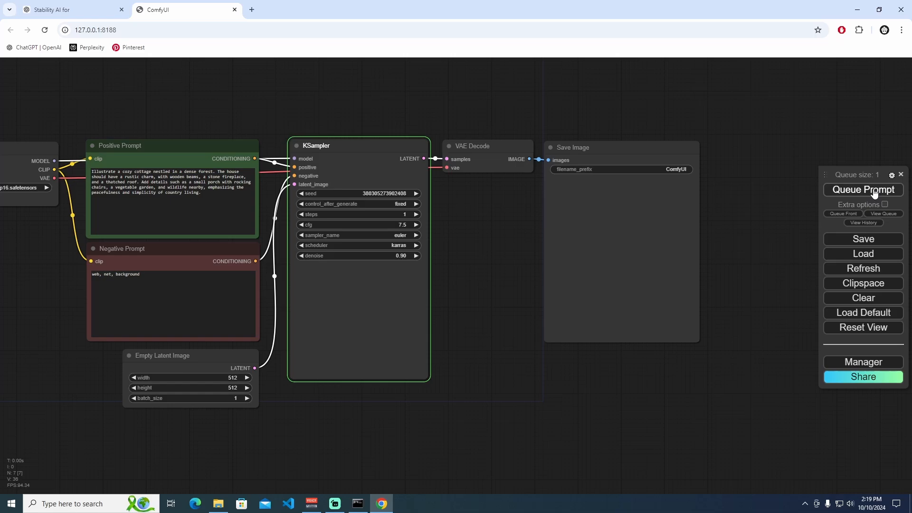
click(862, 190)
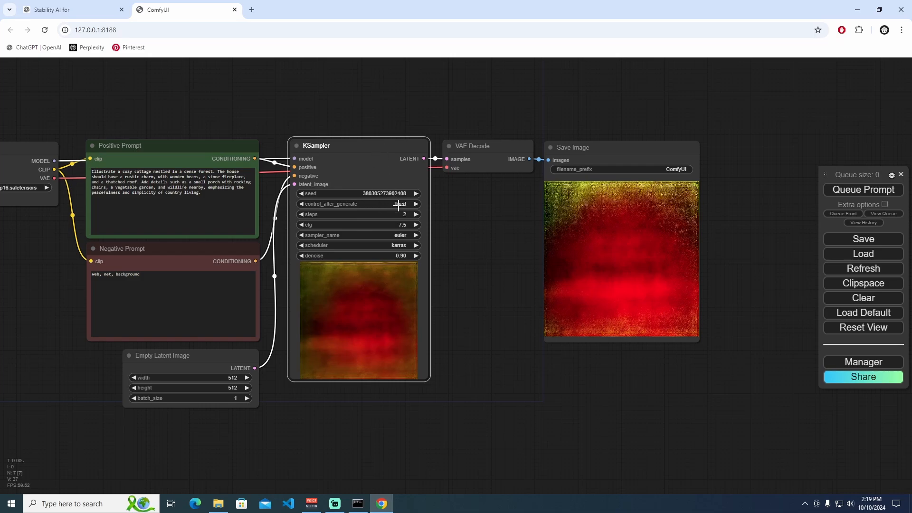
click(401, 203)
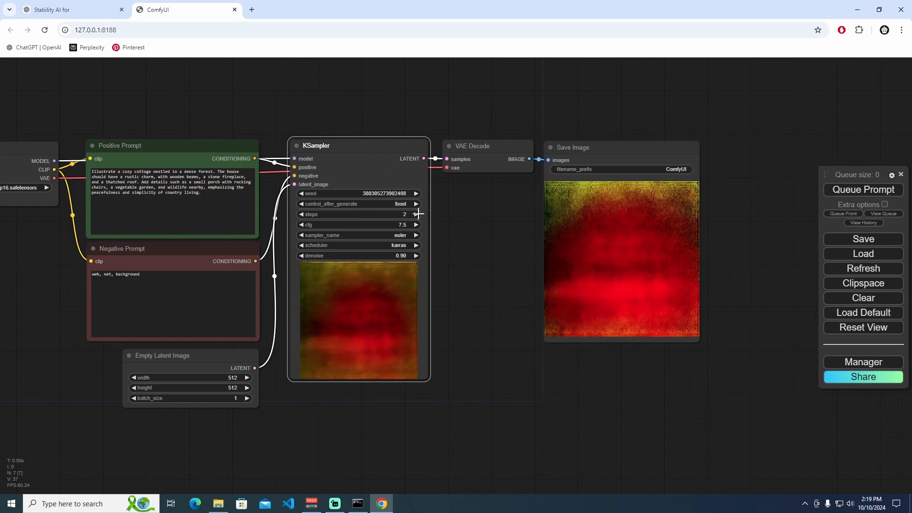
click(416, 214)
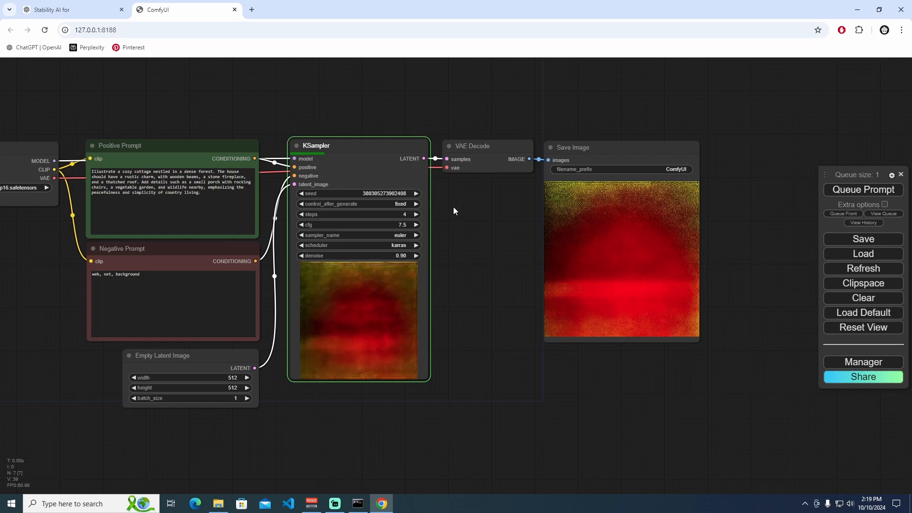
click(416, 214)
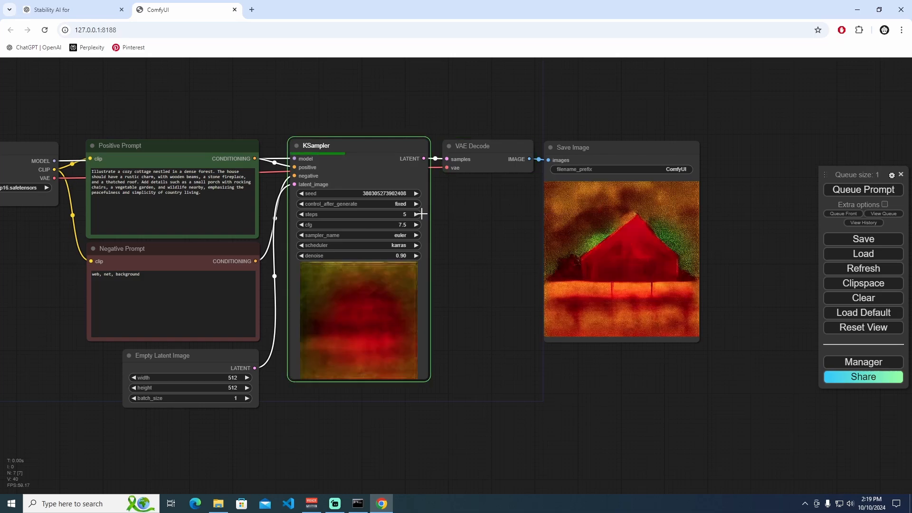
click(416, 214)
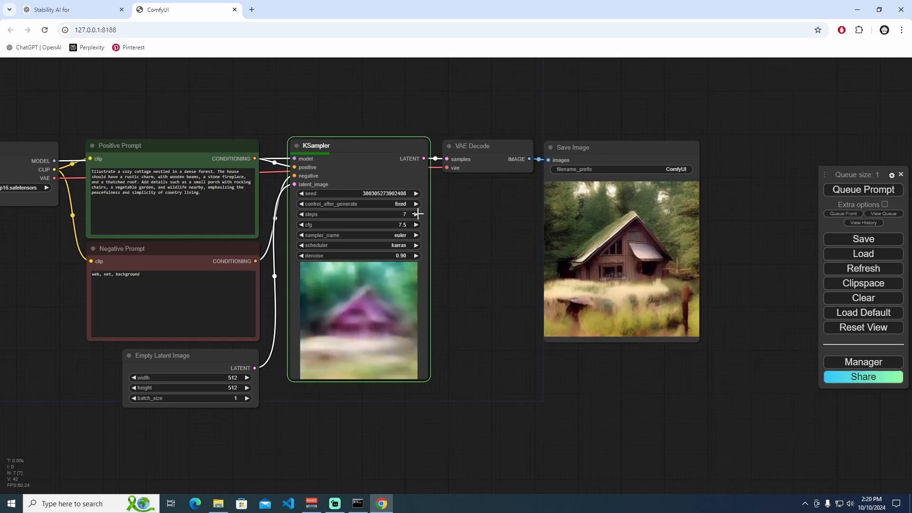
click(863, 190)
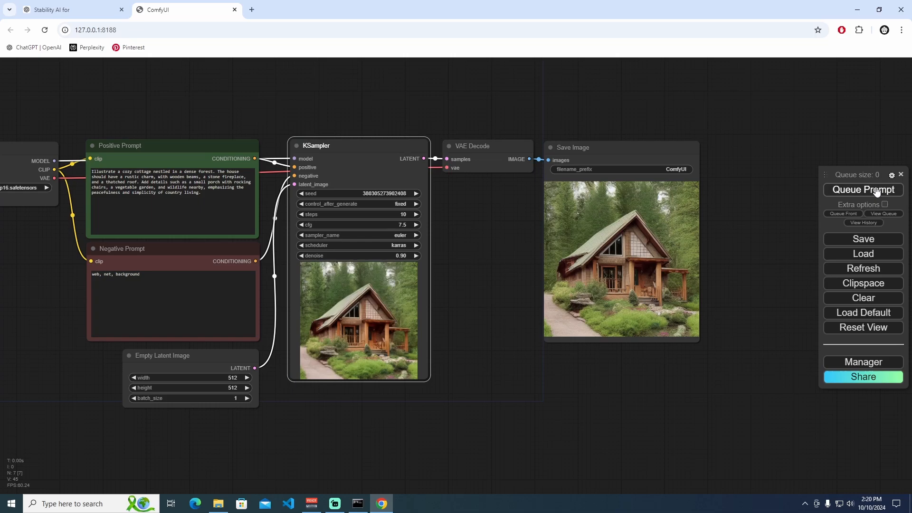
click(863, 190)
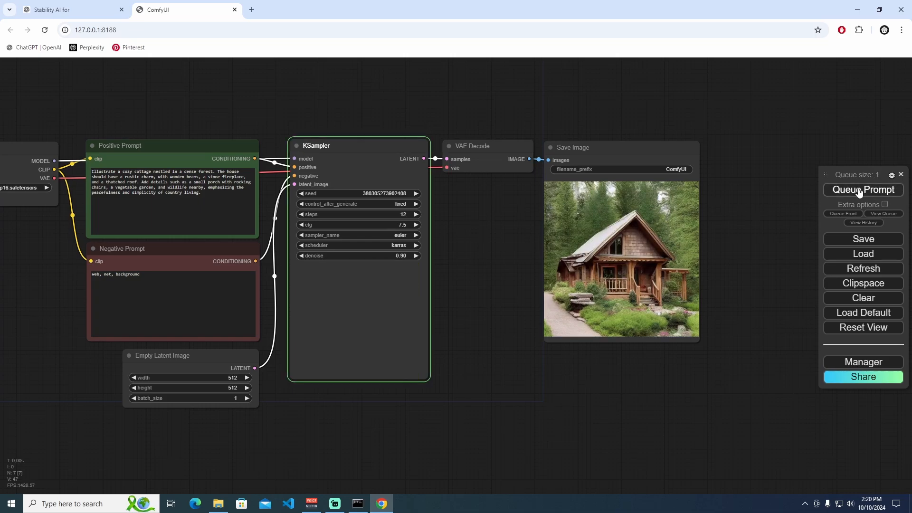
click(863, 190)
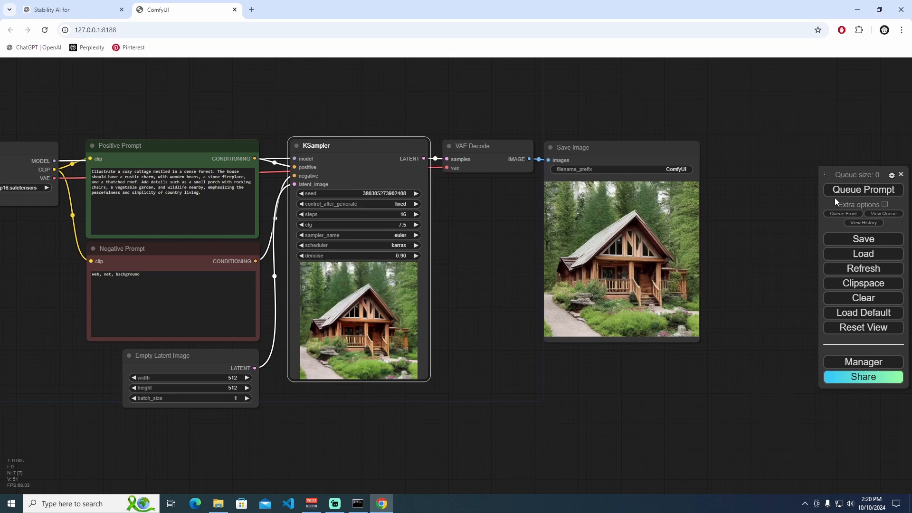
- Keep raising steps through 18, 20, 22, 24 and 26, queueing each, then view the 38 saved PNGs
click(416, 214)
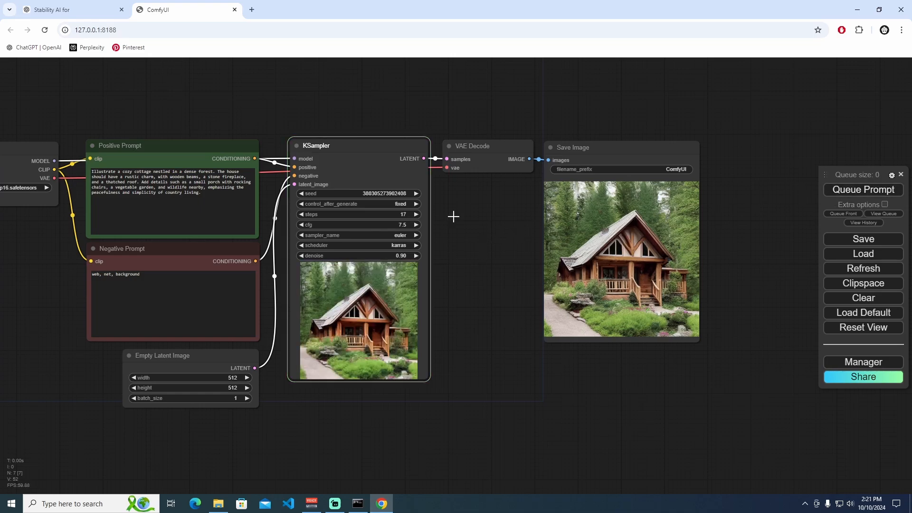
click(863, 190)
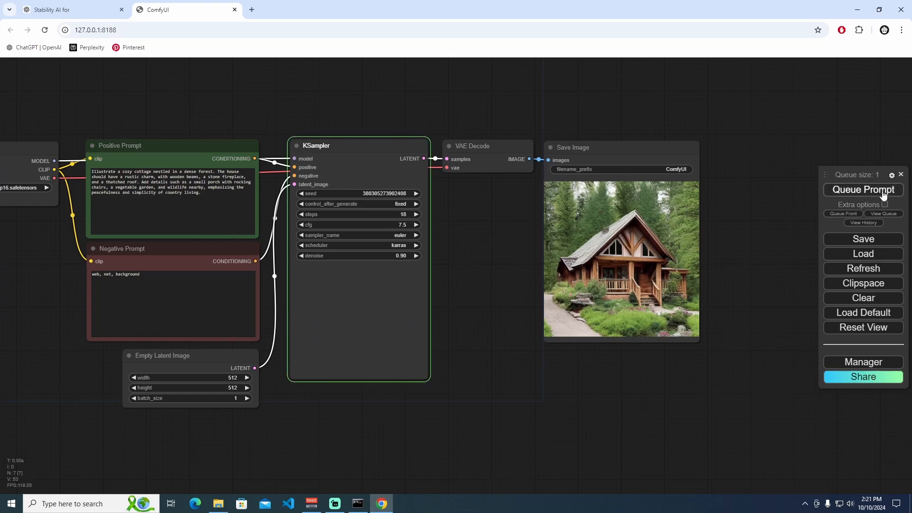
click(863, 190)
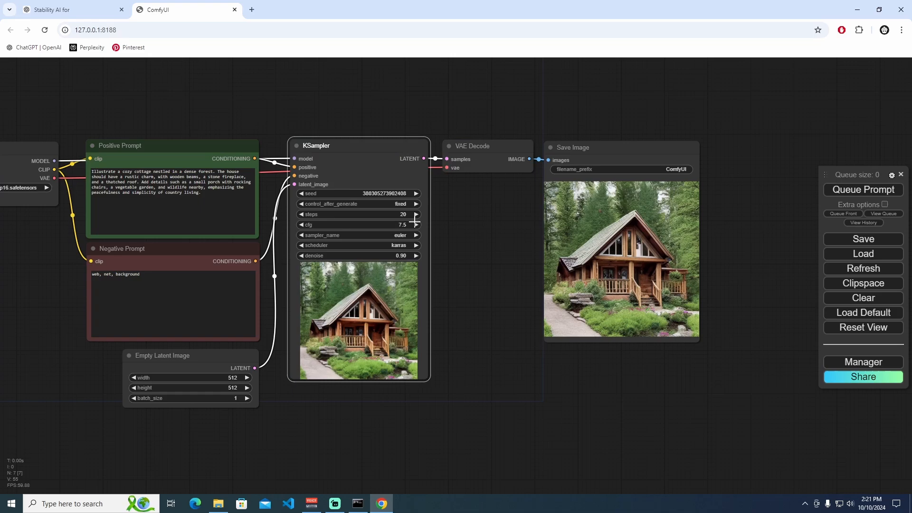
click(416, 214)
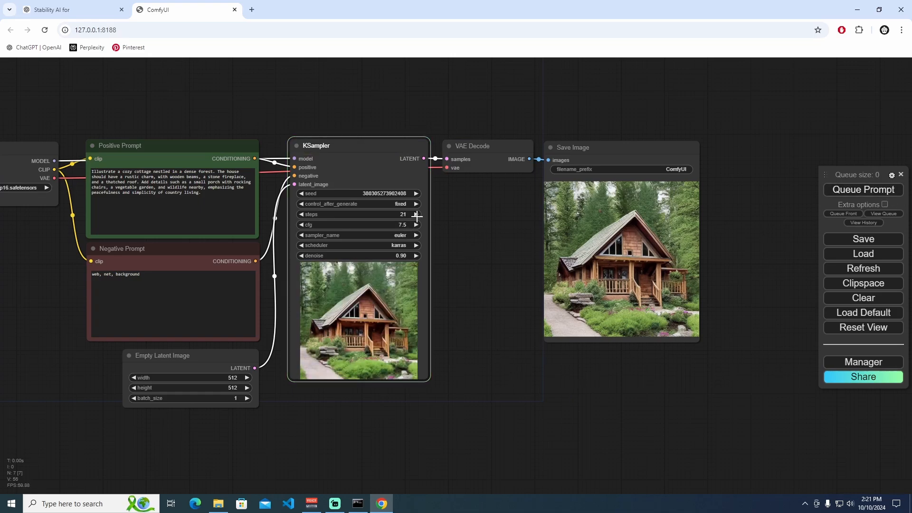
click(863, 190)
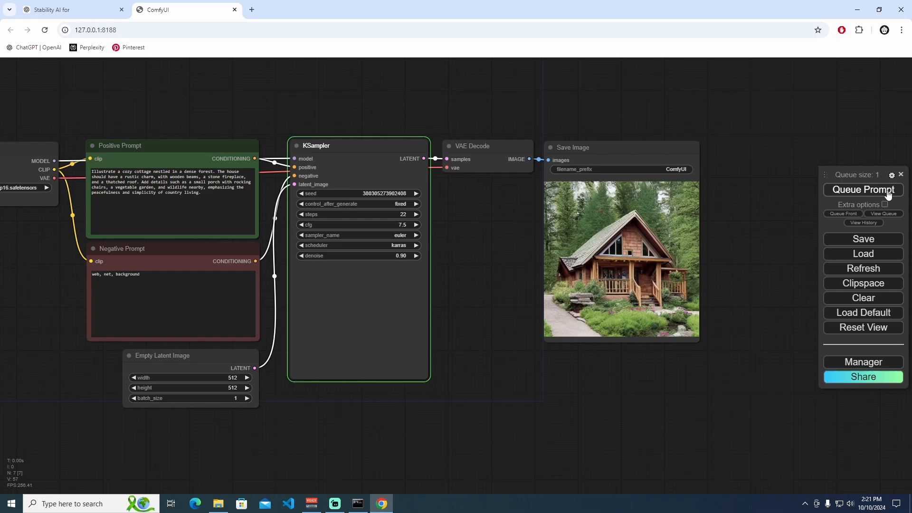
click(863, 190)
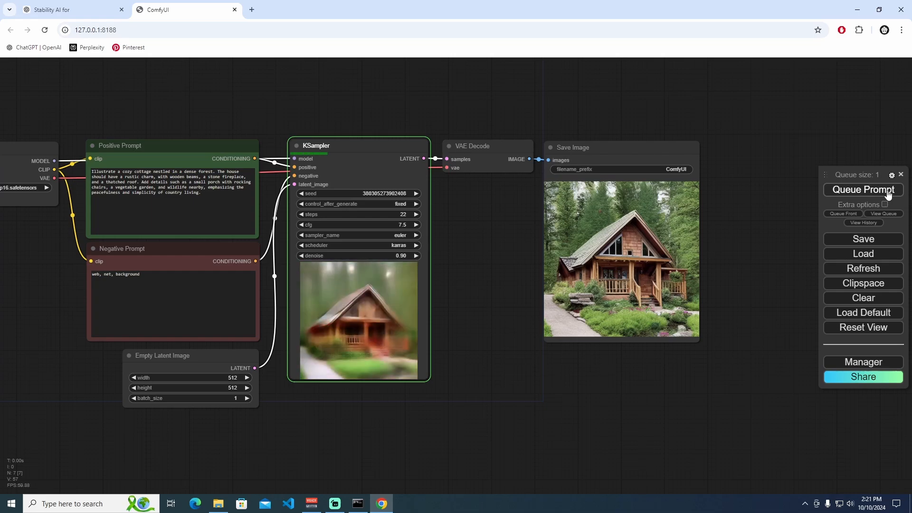
click(863, 190)
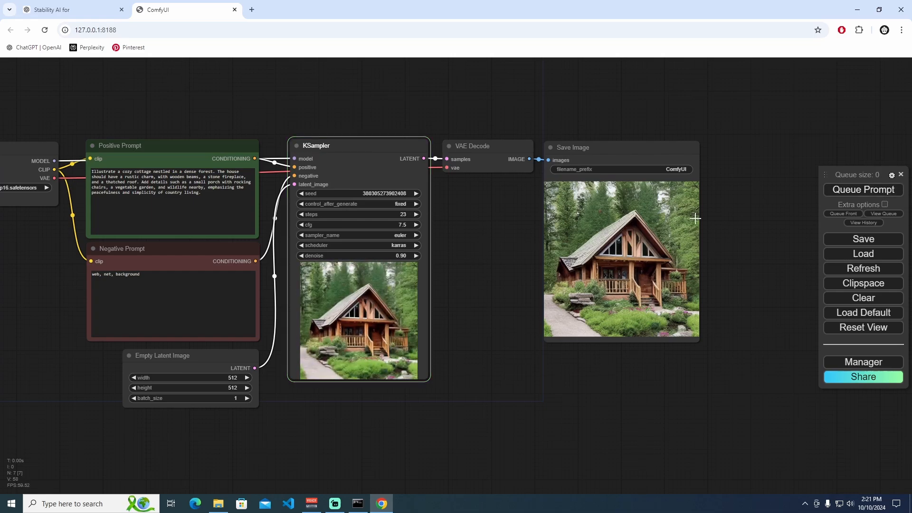
click(863, 191)
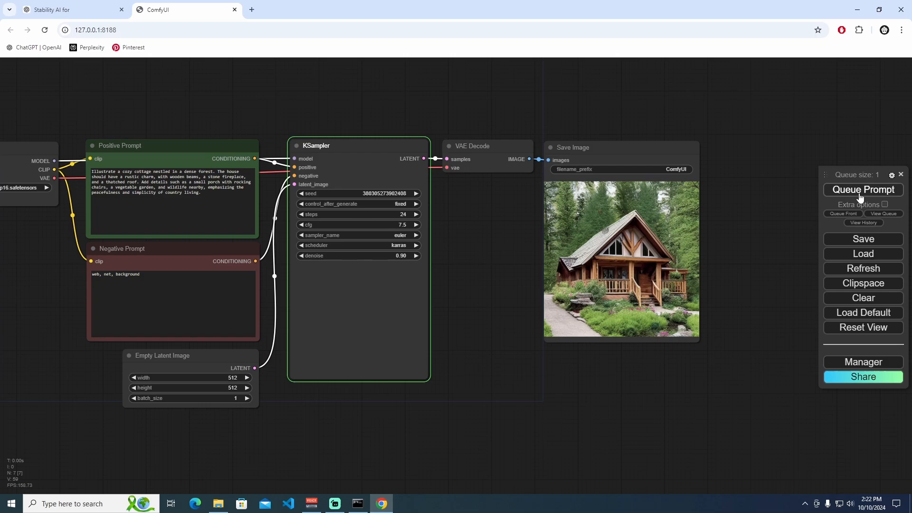
click(863, 190)
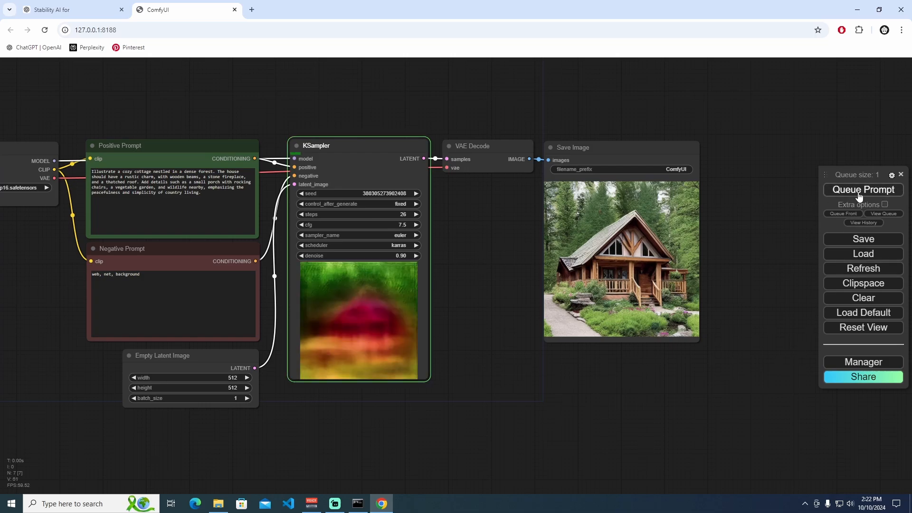
click(863, 190)
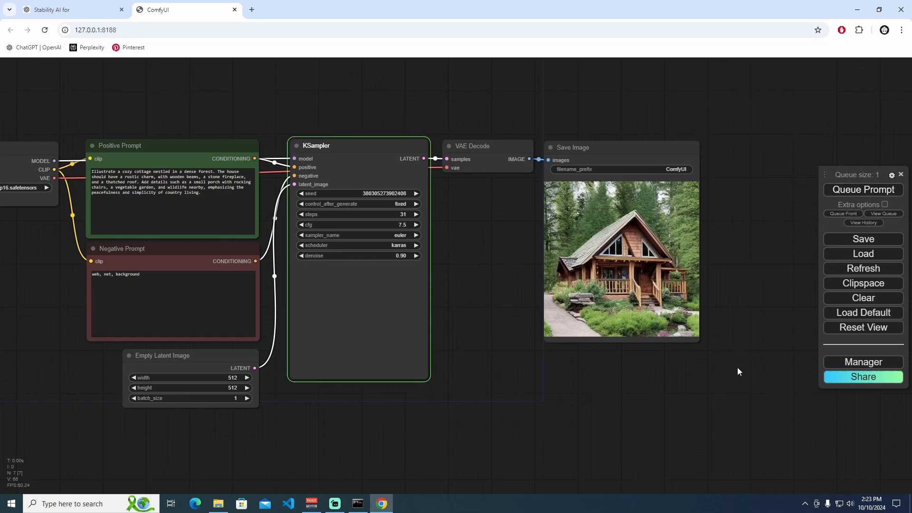
click(218, 504)
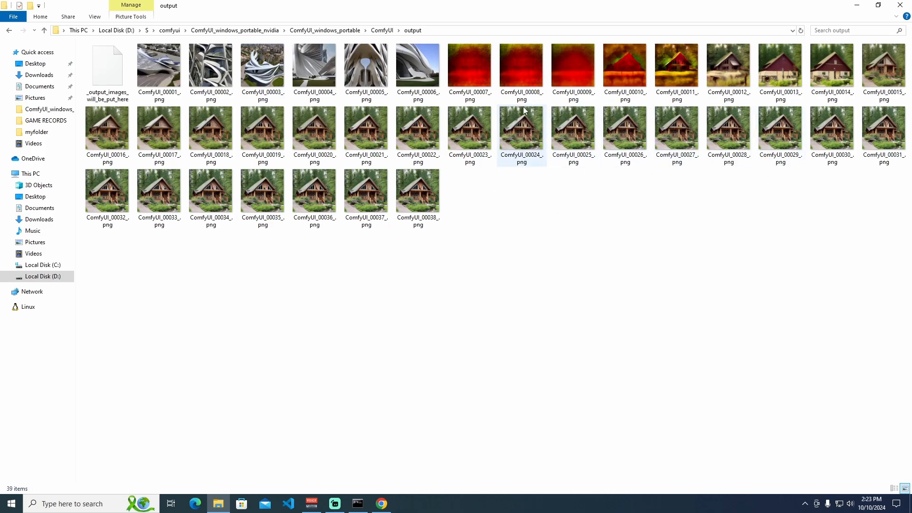
double_click(572, 134)
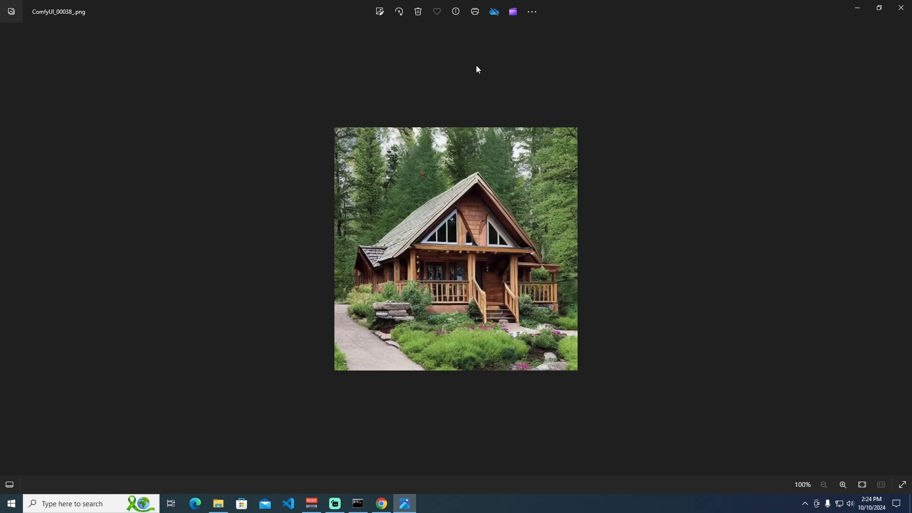
key(right)
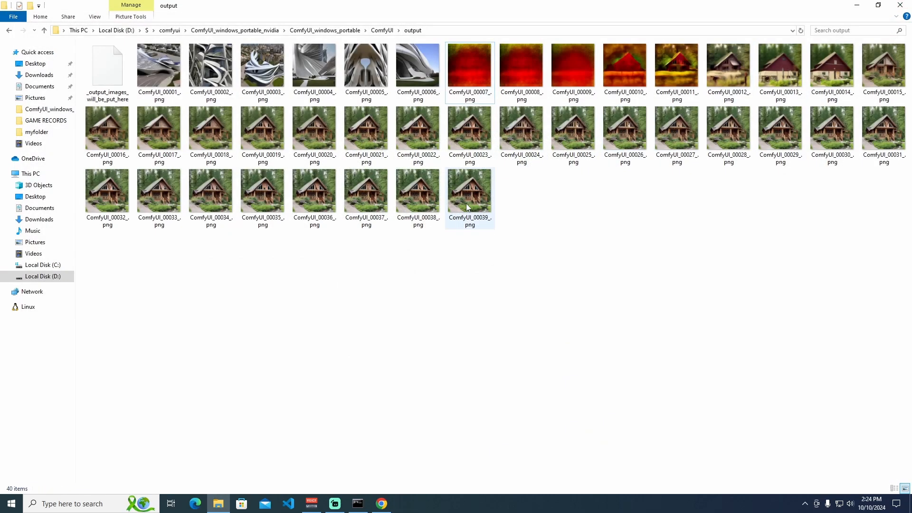
- Raise the sampler steps to 35 and queue another cottage generation
click(380, 504)
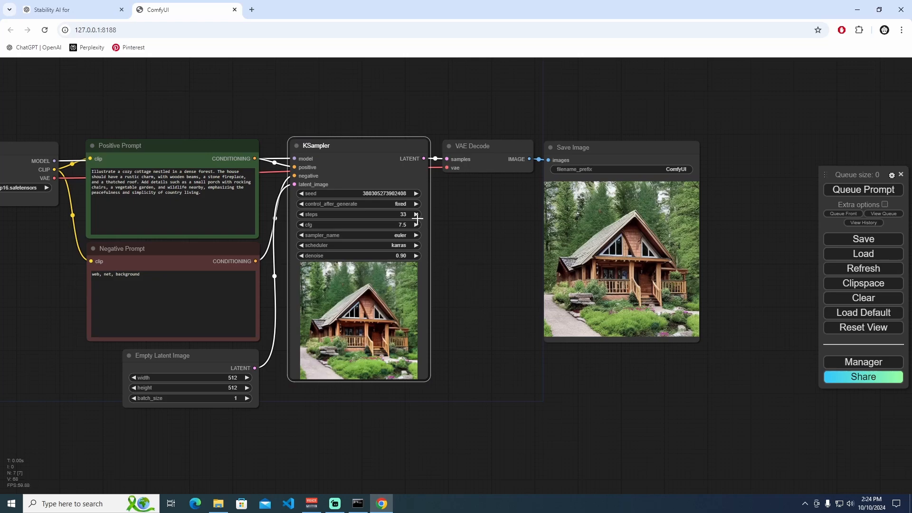
click(863, 190)
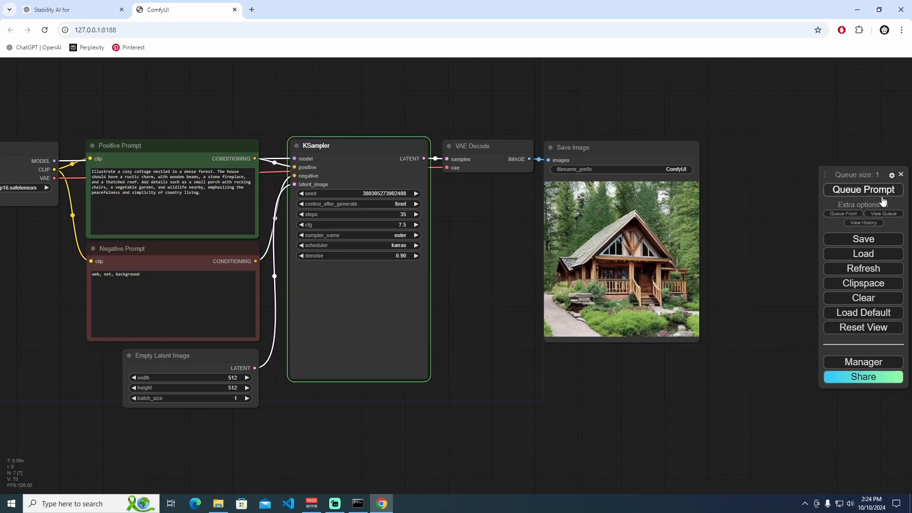
click(862, 189)
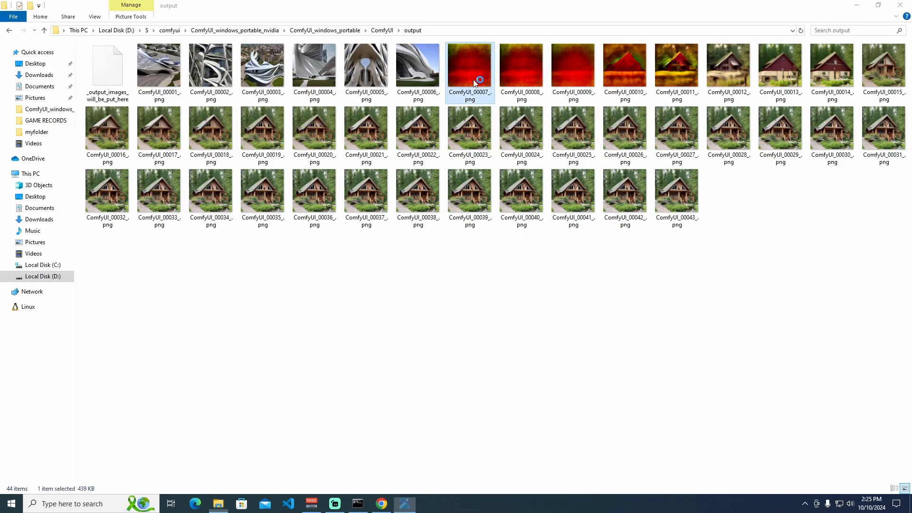
- View ComfyUI_00043_.png in Photos, return to ComfyUI and bring up the Manager menu
double_click(159, 189)
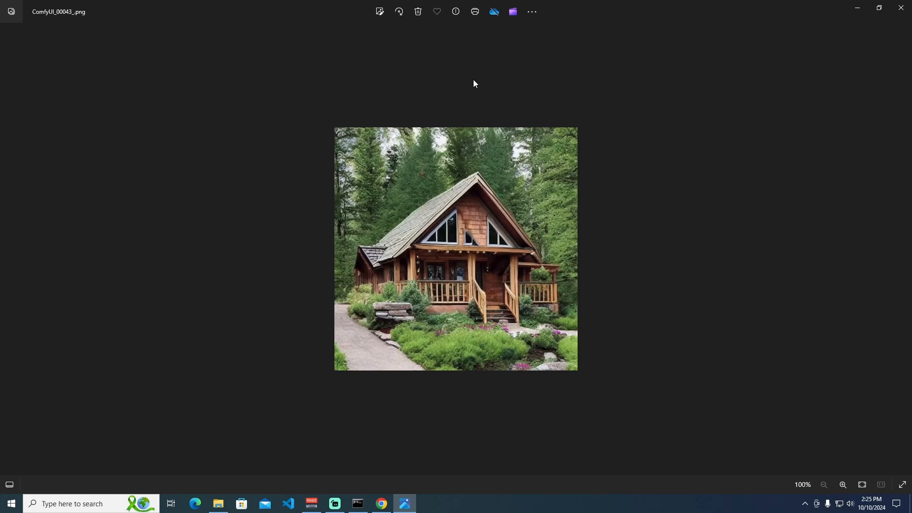
click(381, 503)
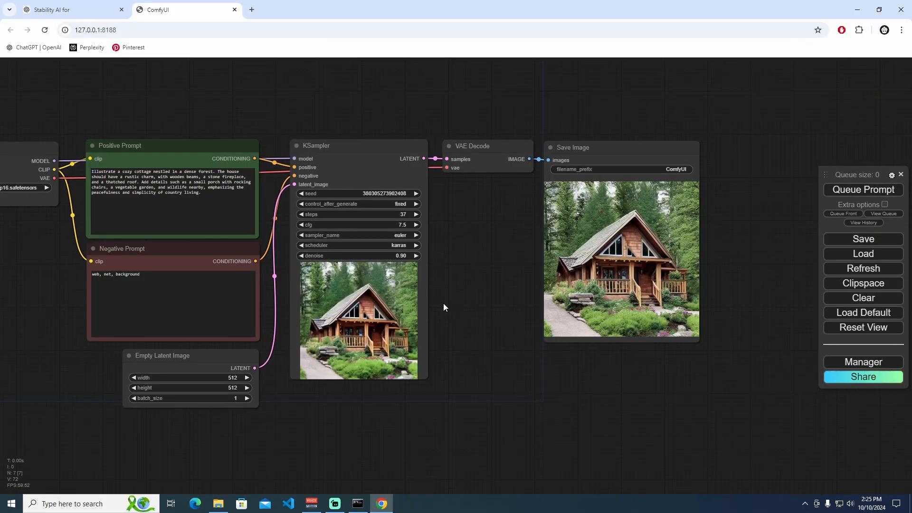
click(863, 362)
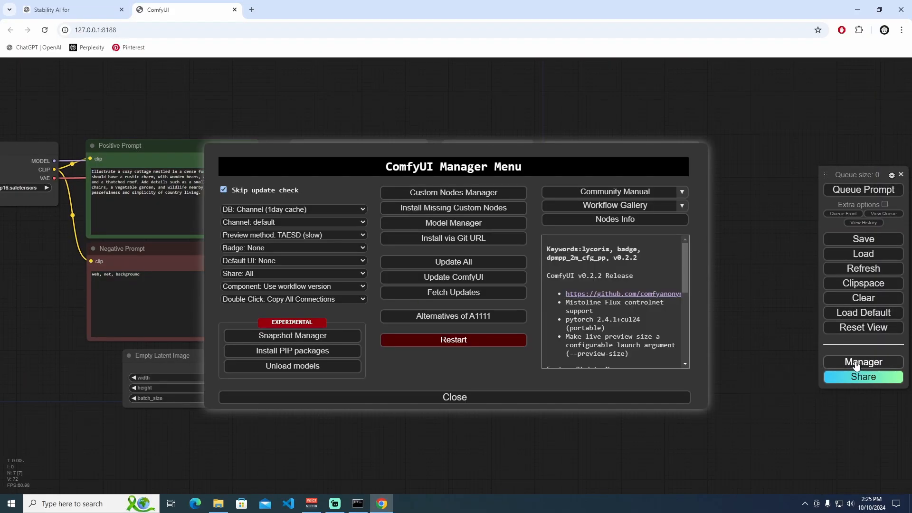
- Review the installed TAESD decoder and encoder rows in Model Manager, then close it
click(453, 222)
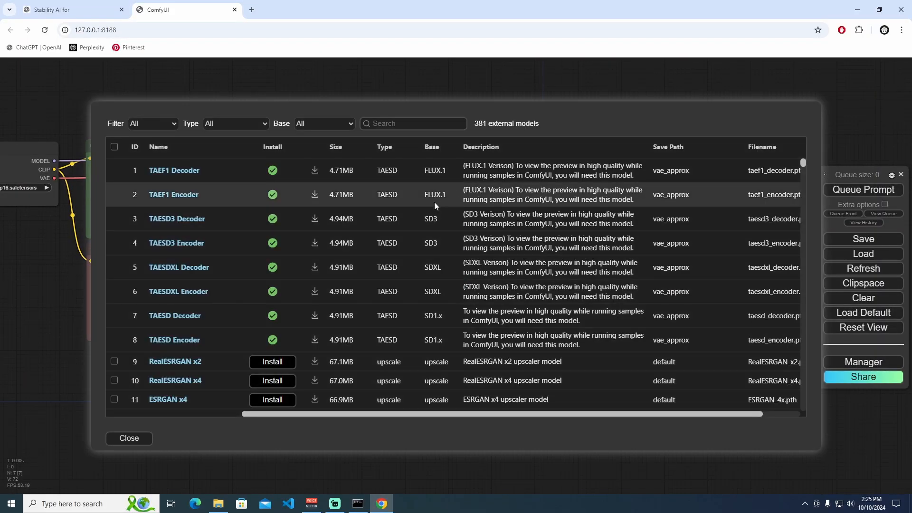
mouse_move(398, 310)
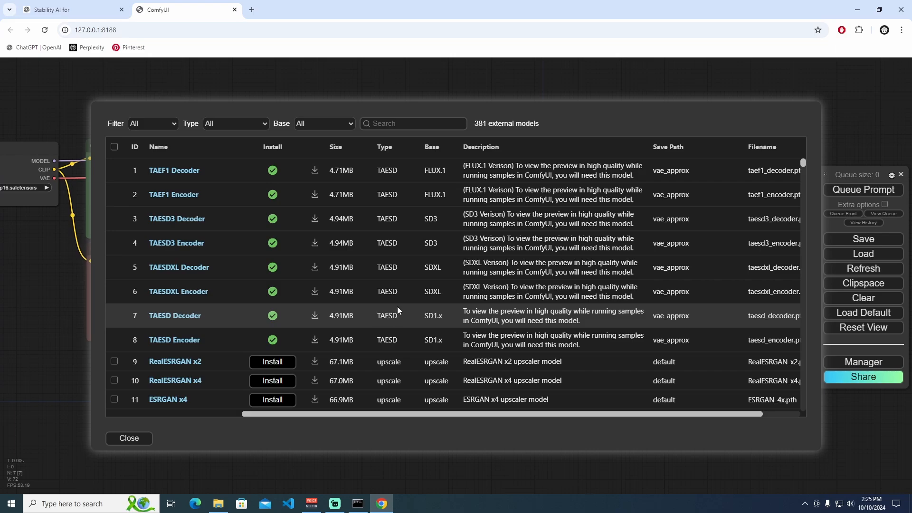
mouse_move(437, 316)
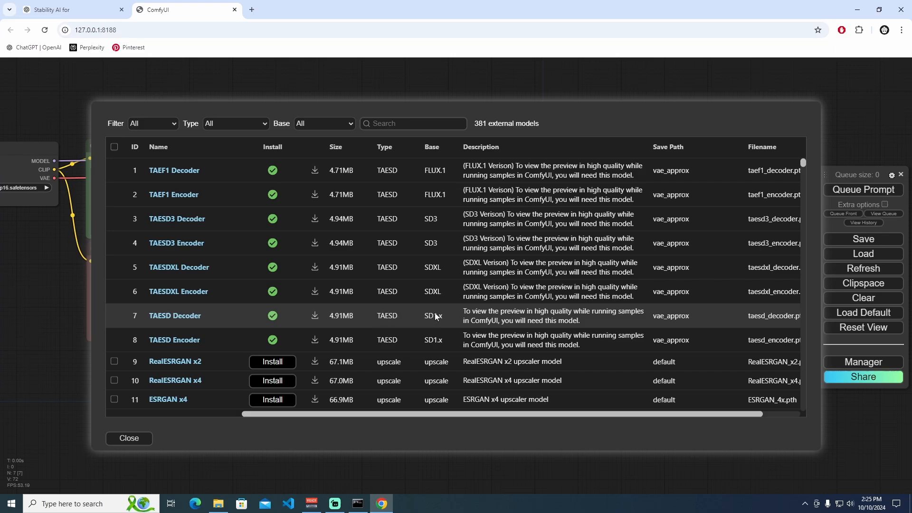
mouse_move(567, 321)
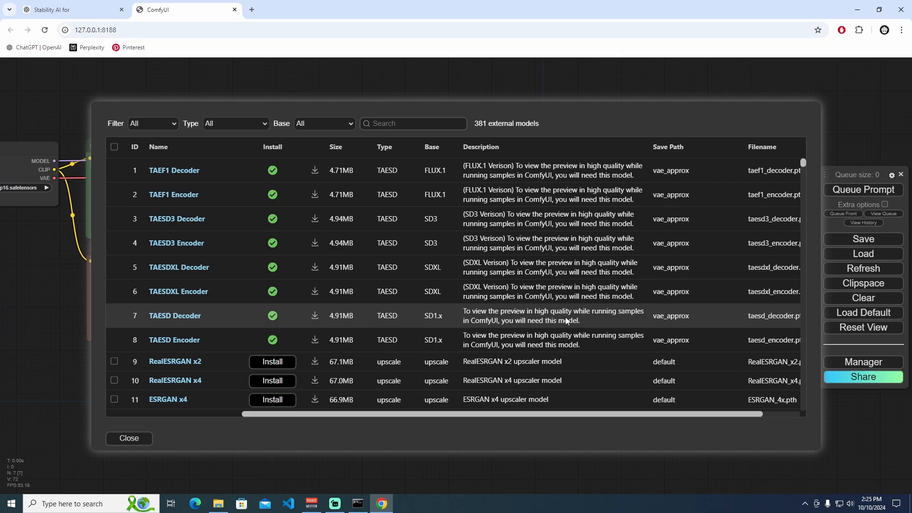
mouse_move(539, 324)
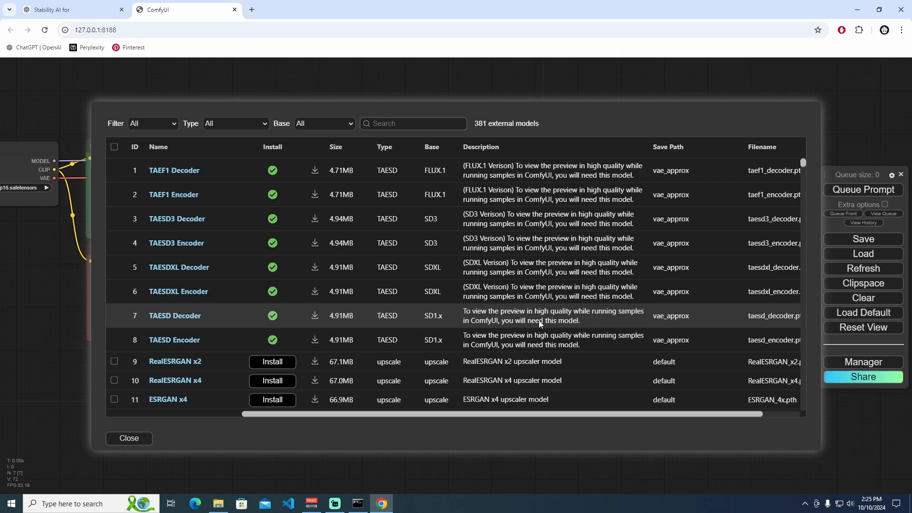
mouse_move(587, 322)
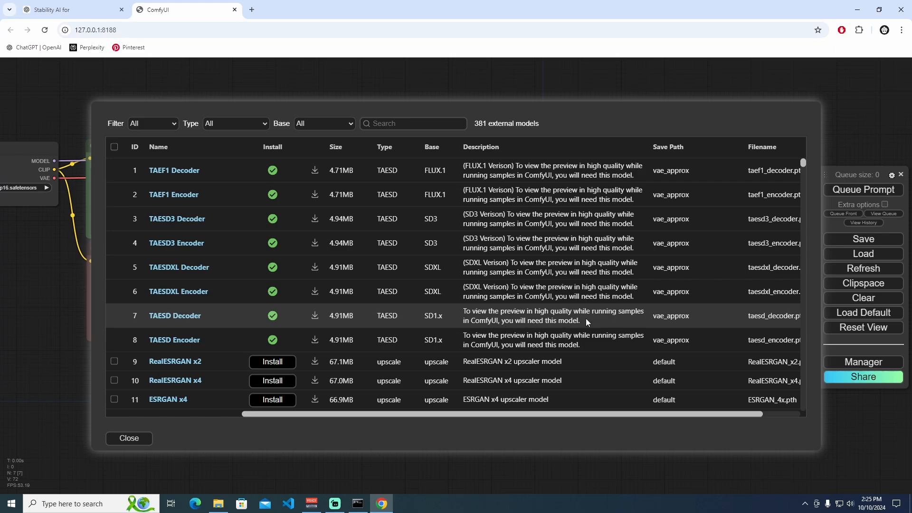
mouse_move(433, 321)
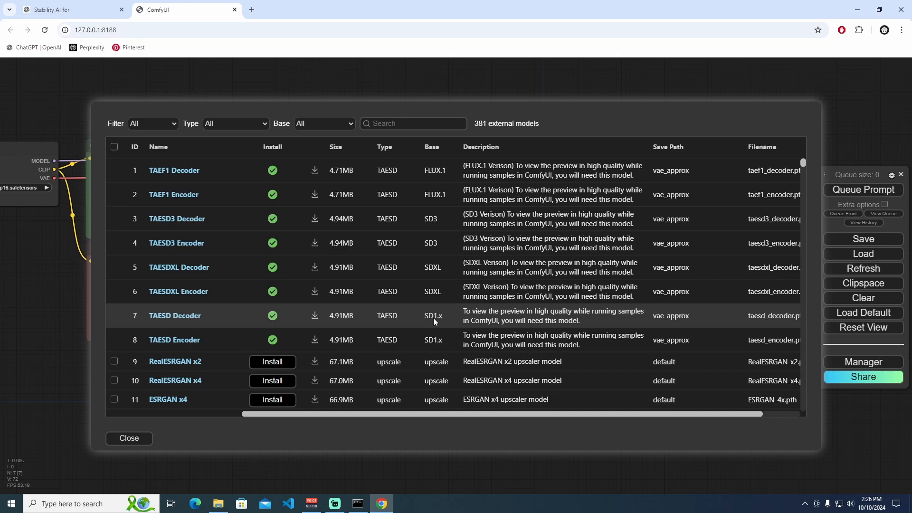
mouse_move(447, 322)
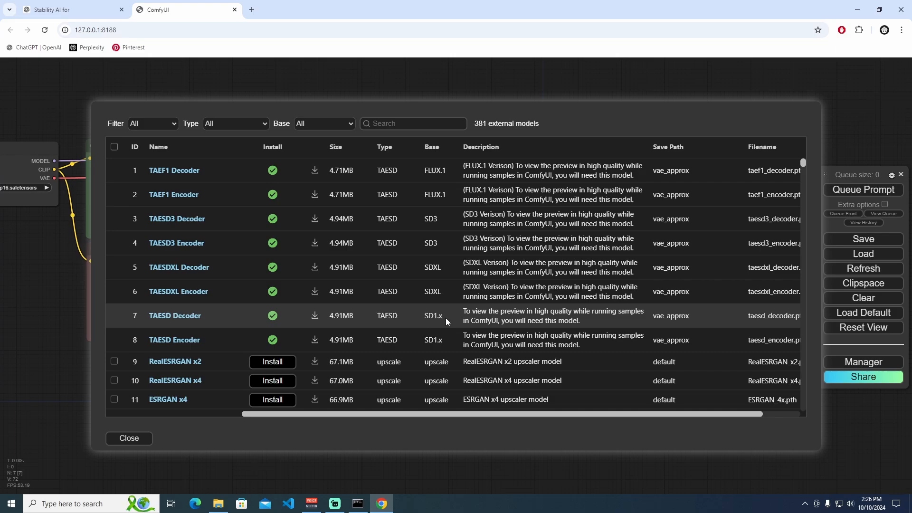
mouse_move(469, 315)
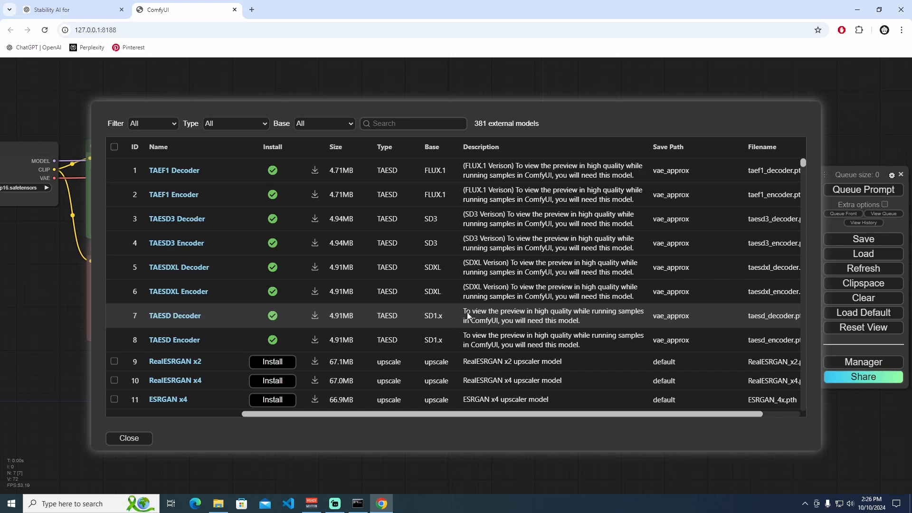
mouse_move(462, 318)
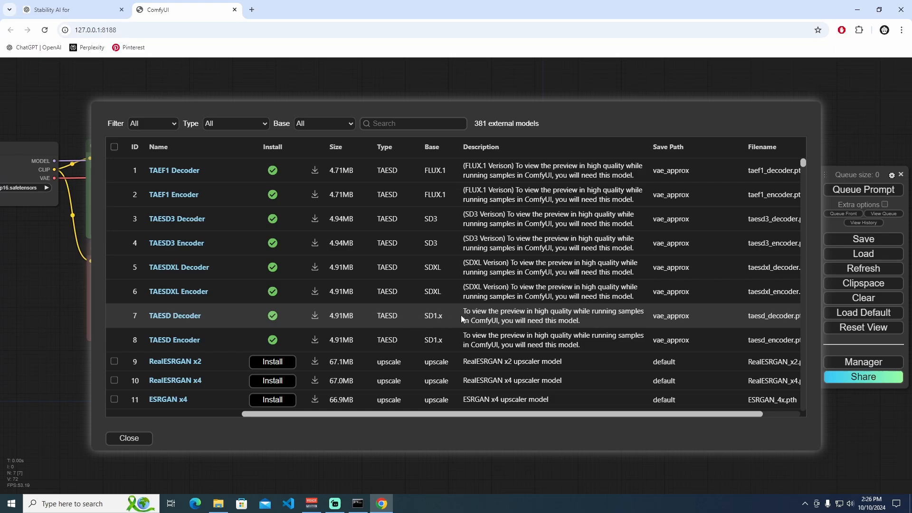
mouse_move(209, 316)
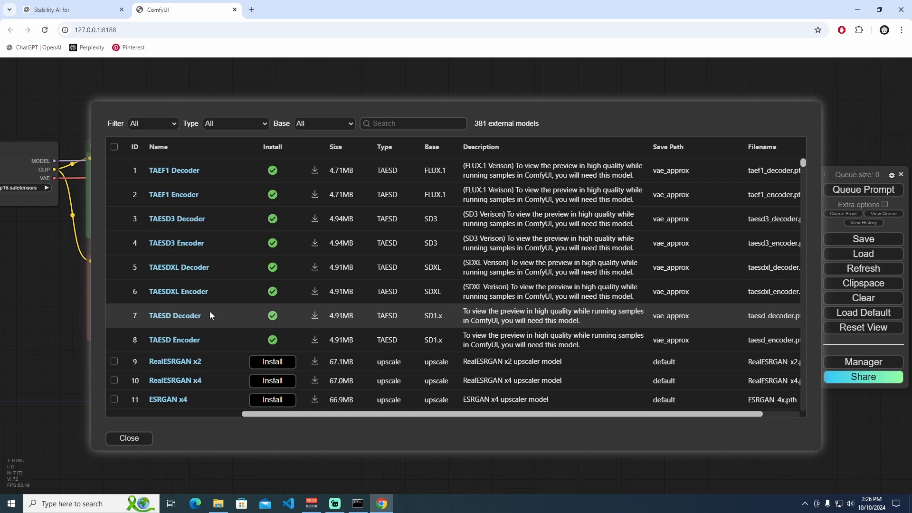
mouse_move(377, 324)
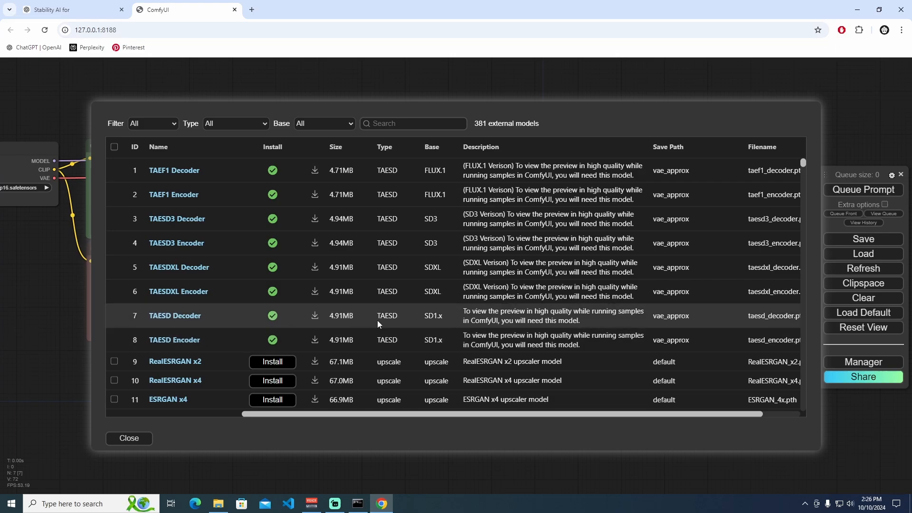
mouse_move(345, 313)
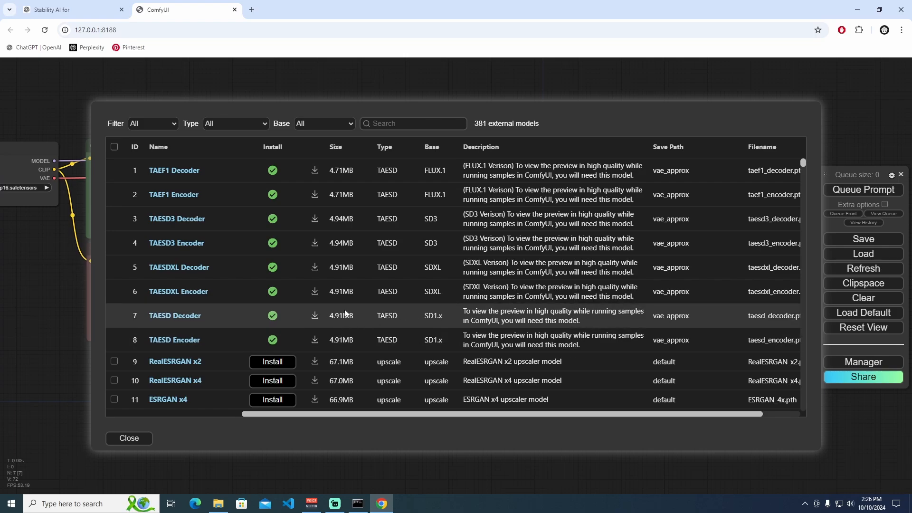
mouse_move(426, 298)
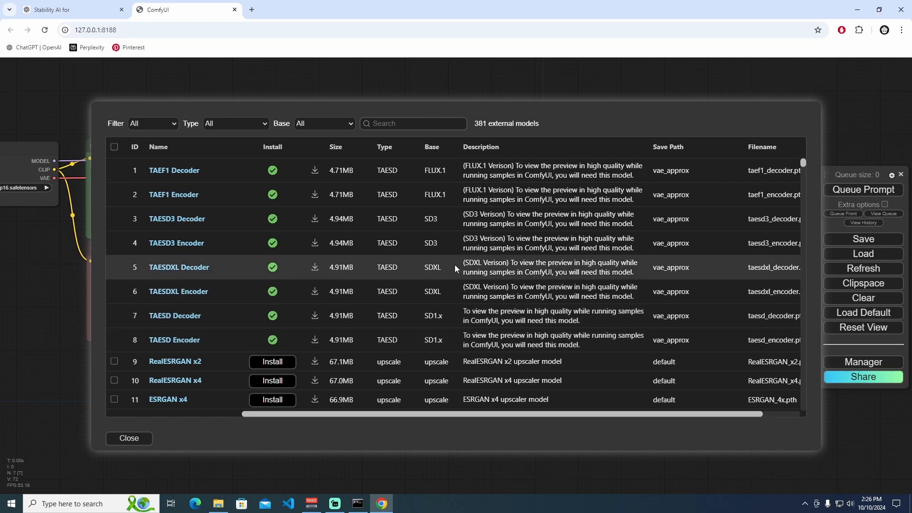
mouse_move(493, 268)
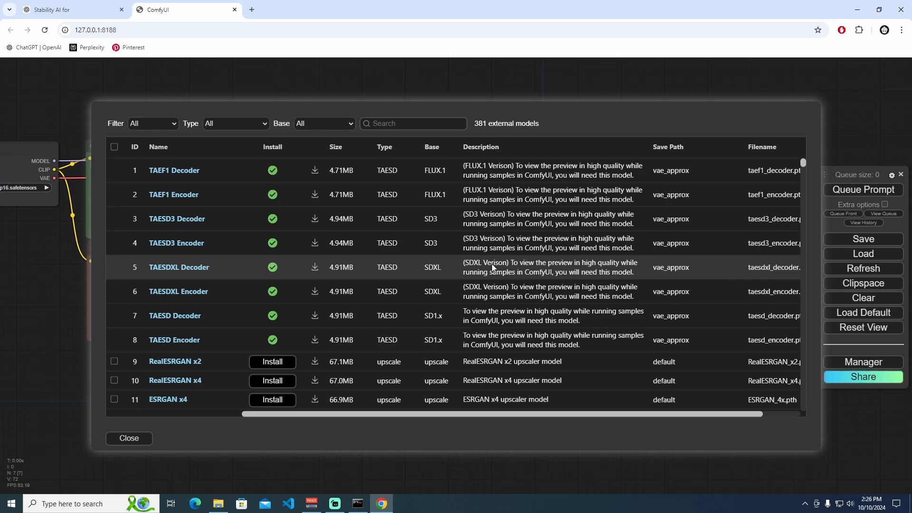
mouse_move(445, 326)
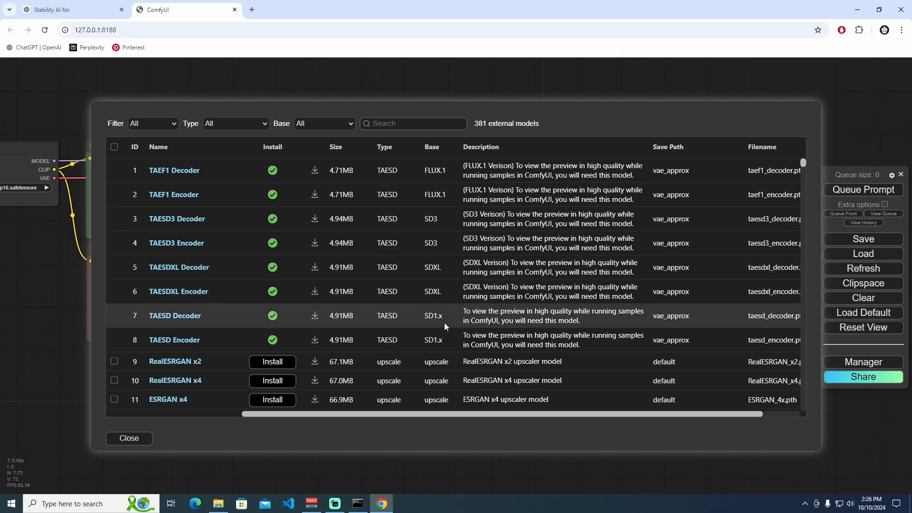
mouse_move(467, 290)
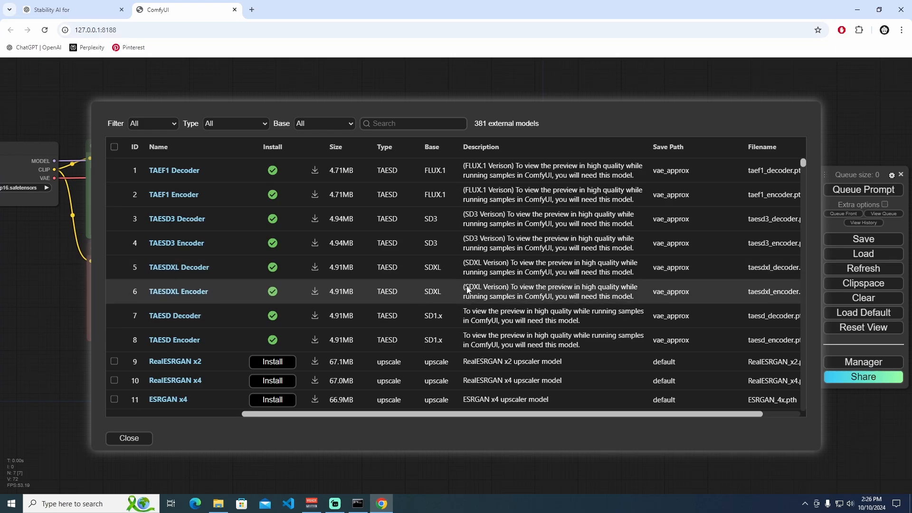
mouse_move(454, 267)
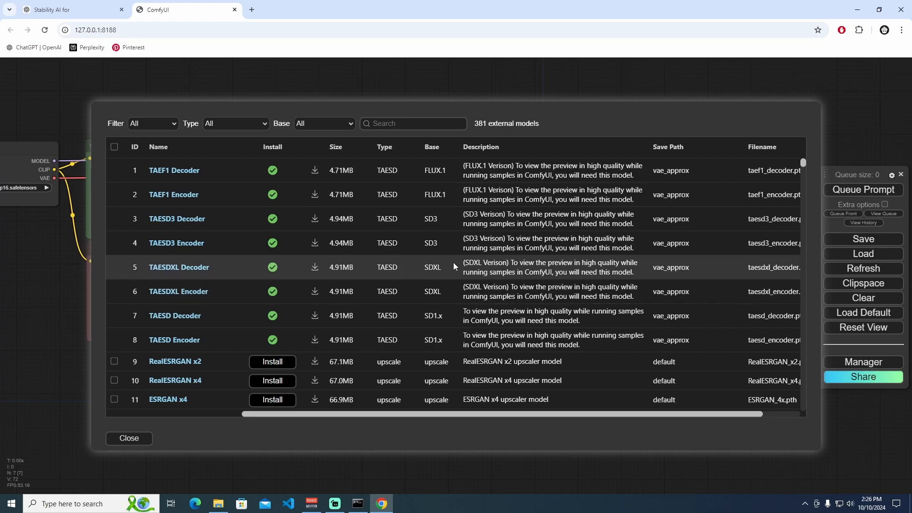
mouse_move(431, 285)
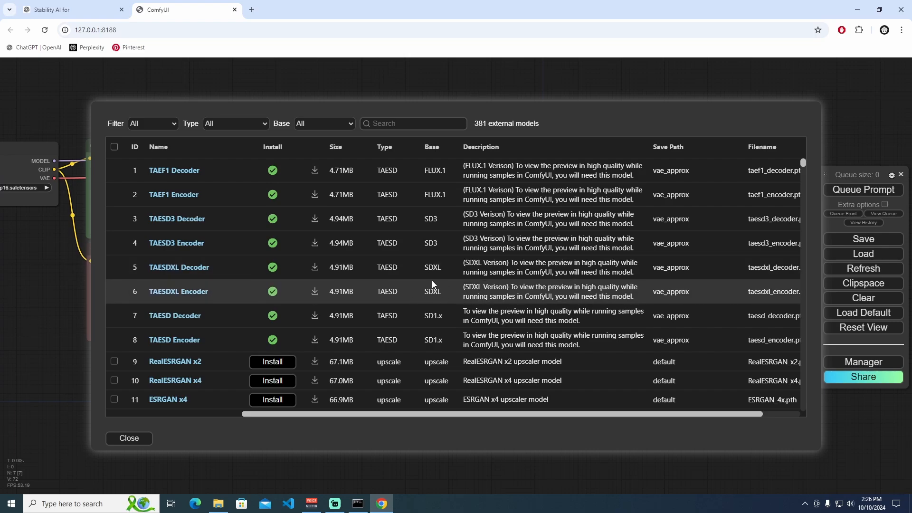
mouse_move(503, 230)
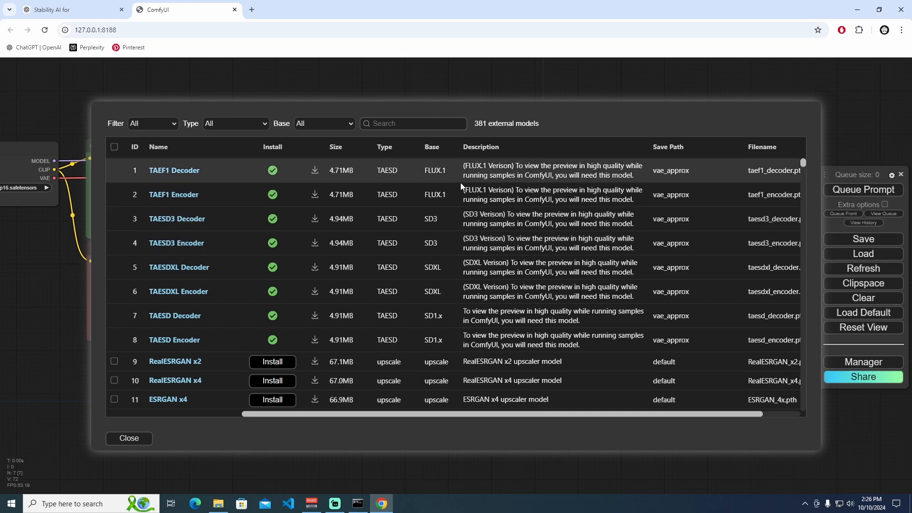
mouse_move(461, 230)
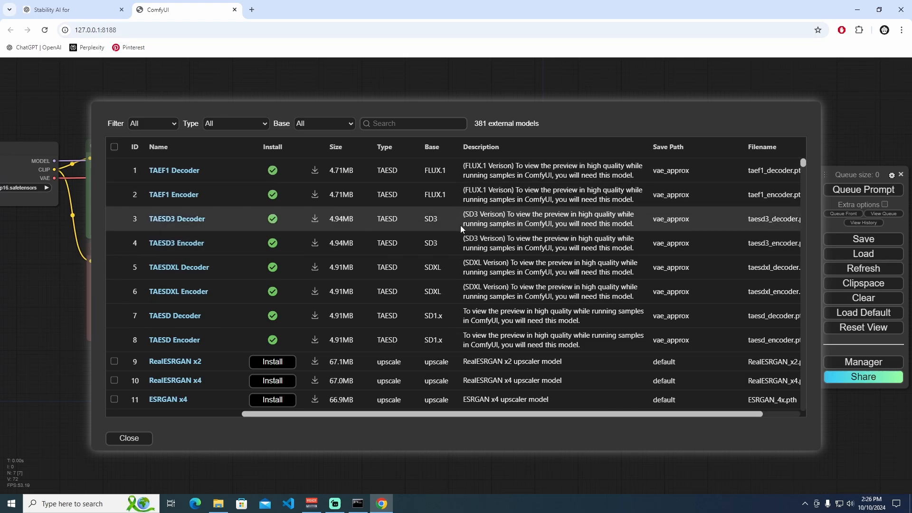
mouse_move(469, 257)
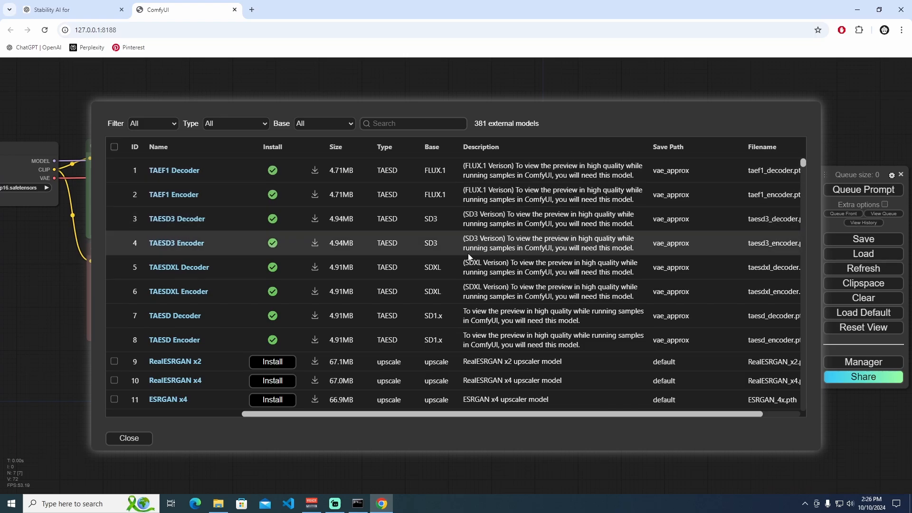
mouse_move(336, 322)
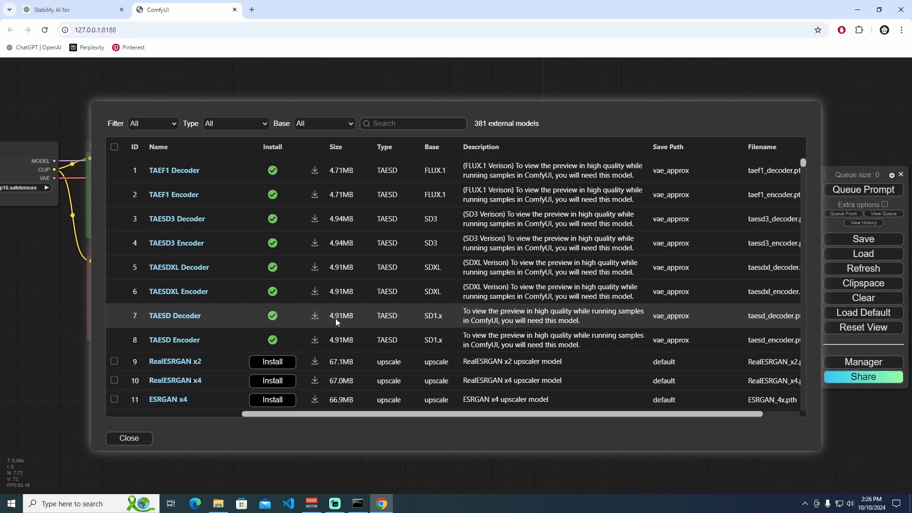
mouse_move(535, 314)
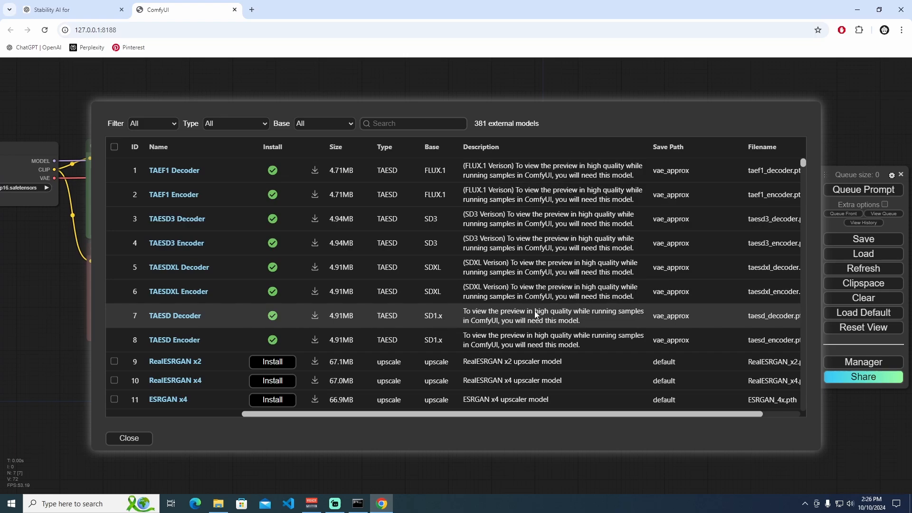
mouse_move(447, 333)
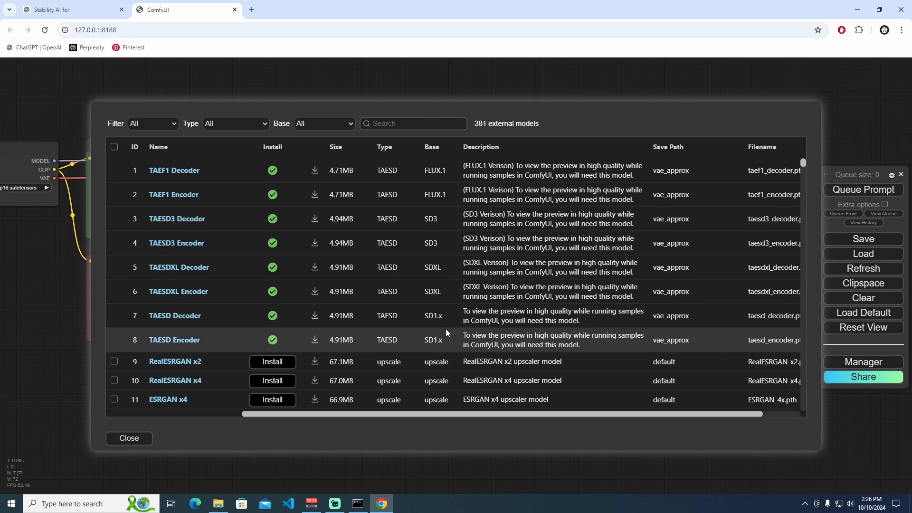
click(128, 438)
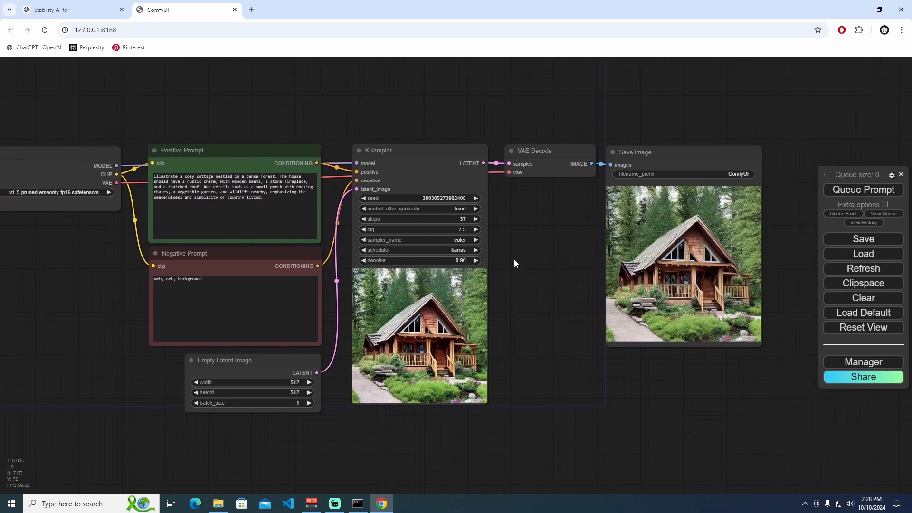